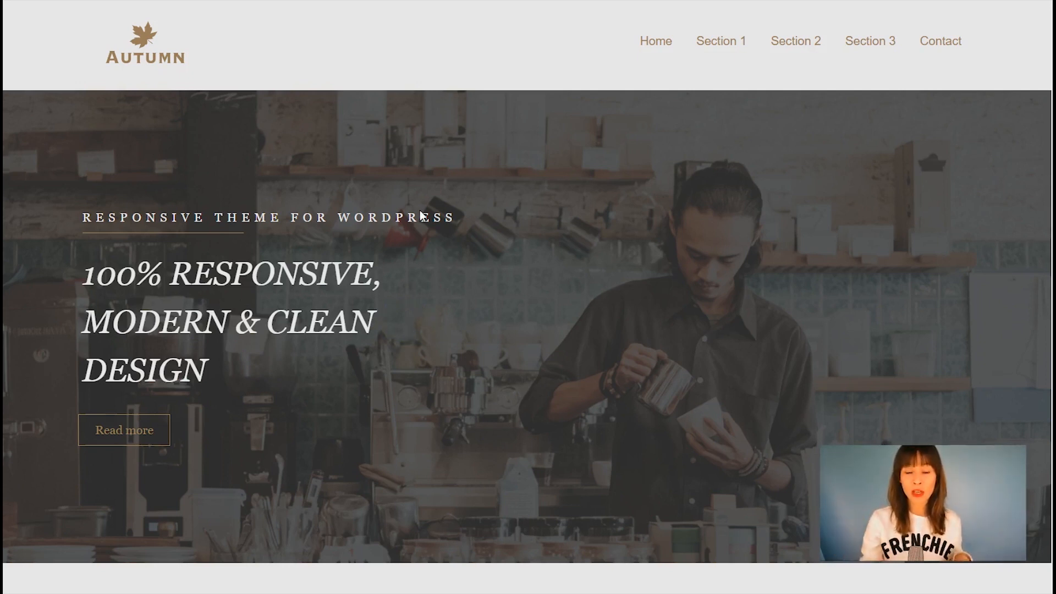
pyautogui.moveTo(606, 145)
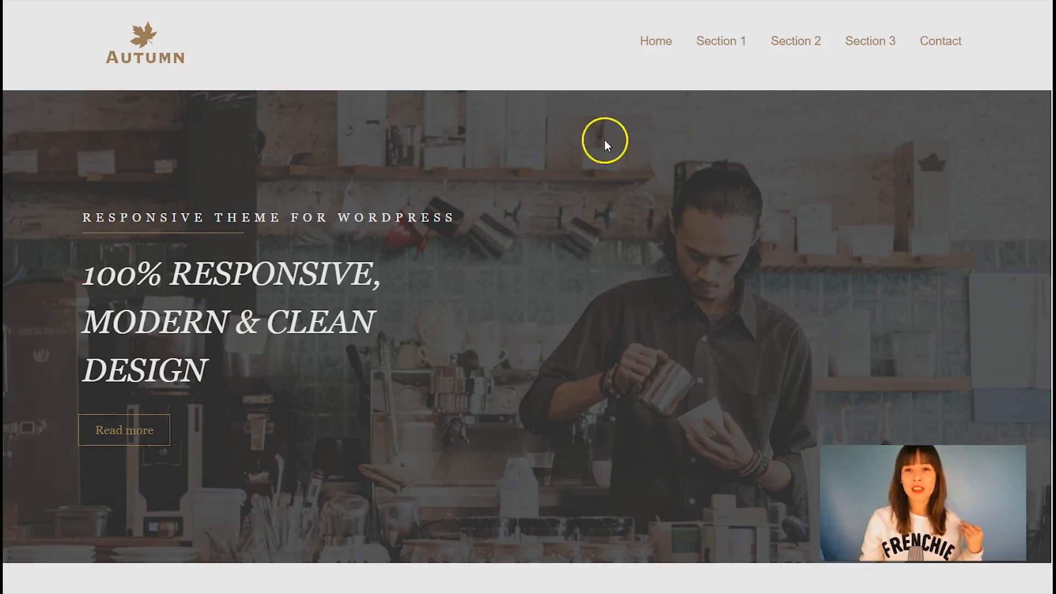
pyautogui.moveTo(756, 320)
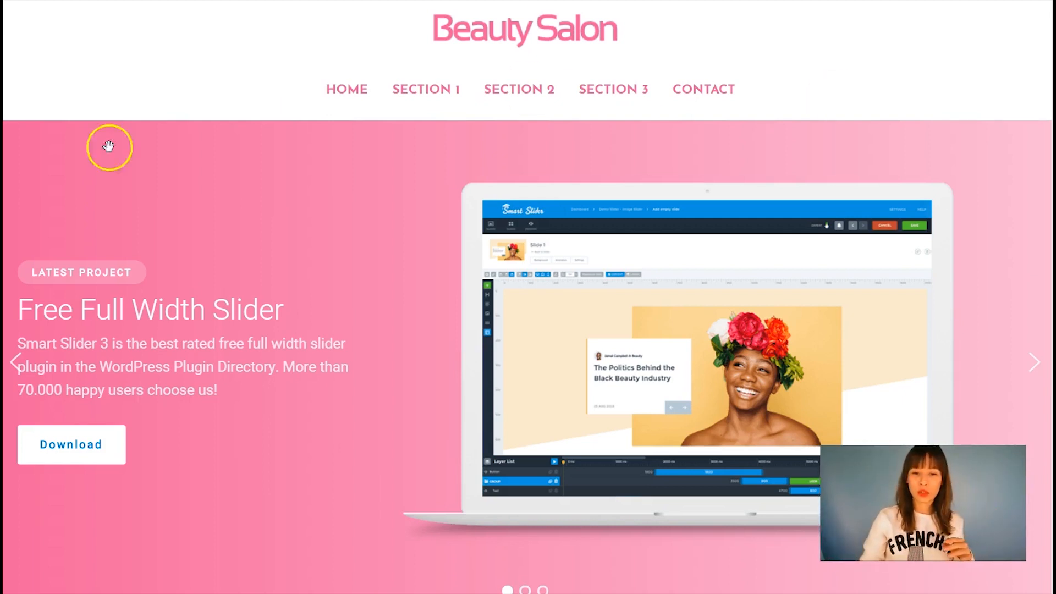
pyautogui.moveTo(426, 360)
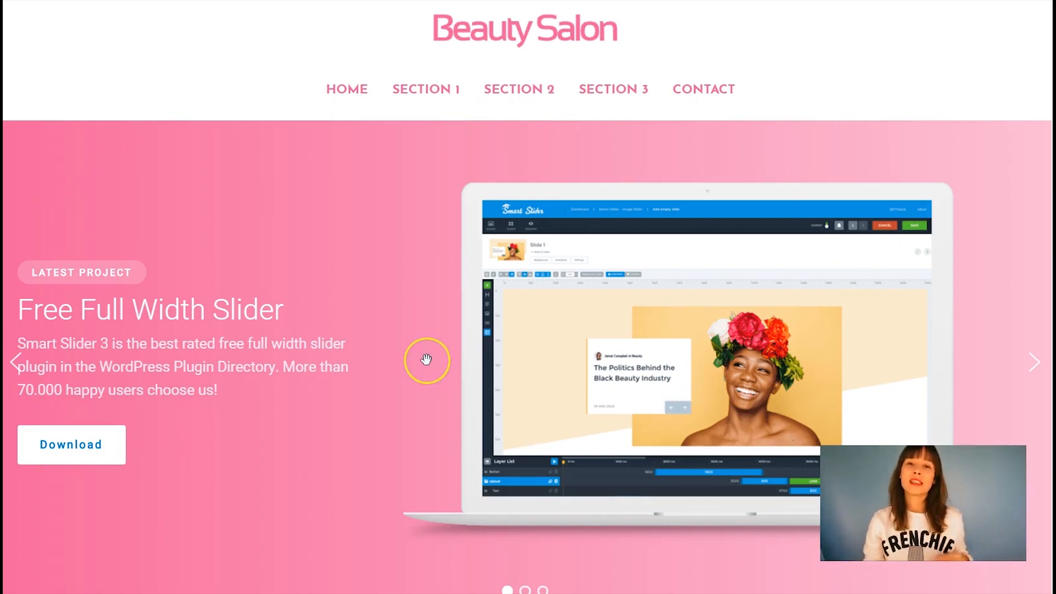
pyautogui.moveTo(423, 142)
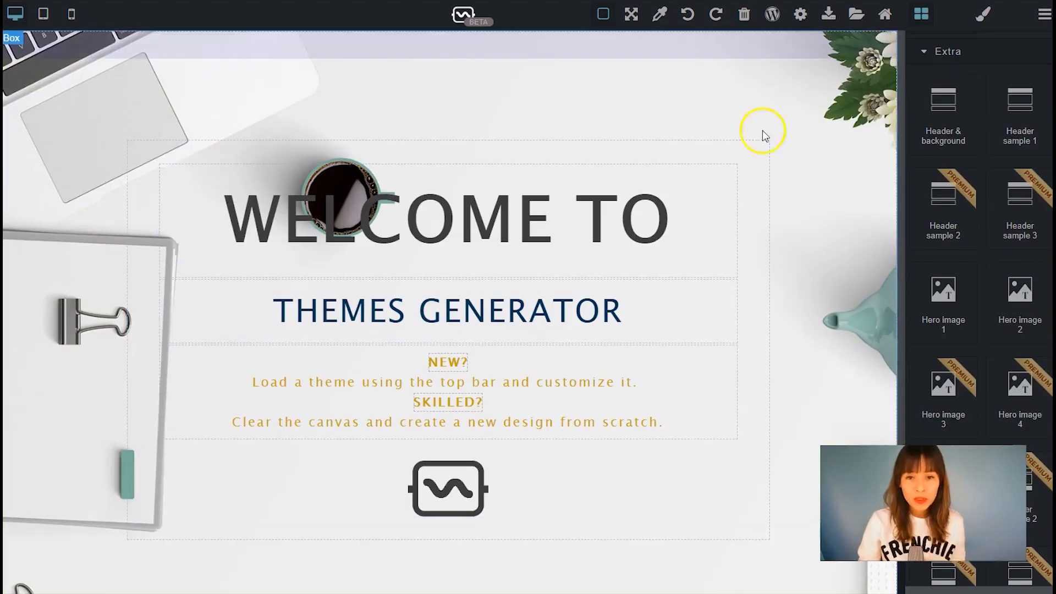
pyautogui.moveTo(857, 116)
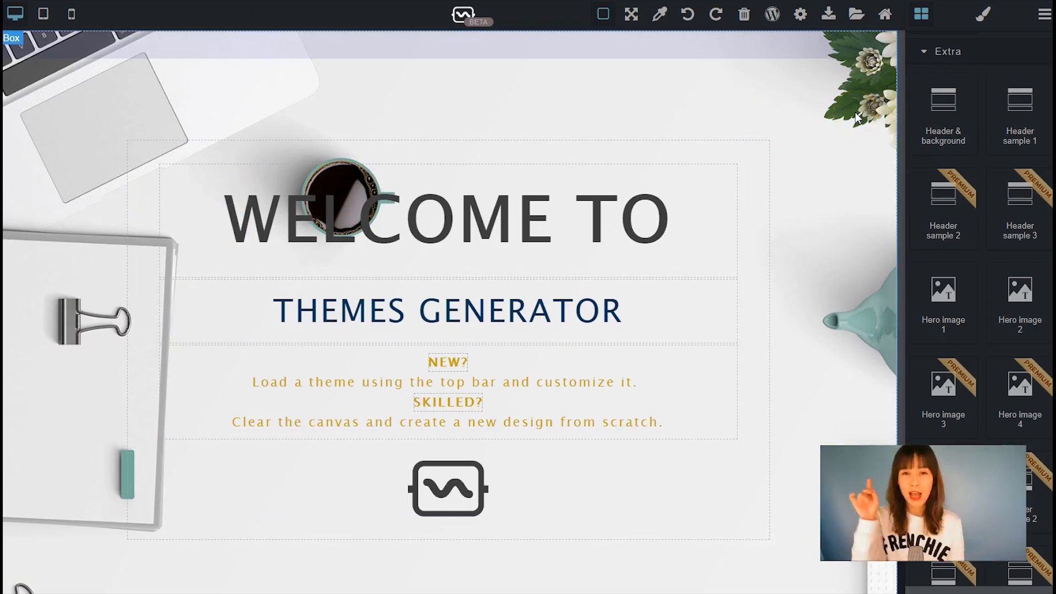
pyautogui.moveTo(811, 90)
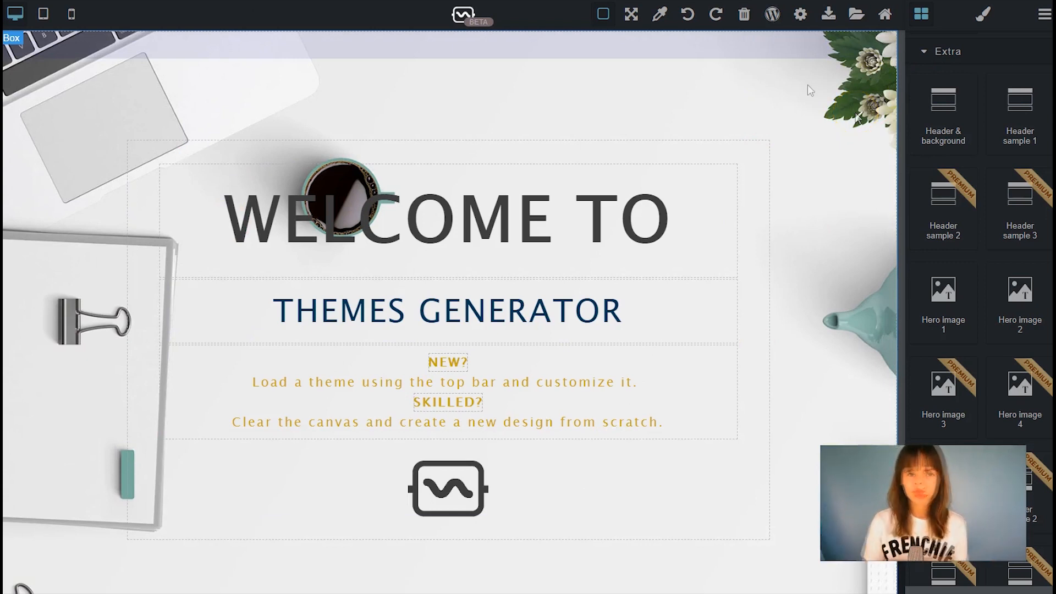
# - Clear the welcome design and drop a 'Header & background' block onto the blank canvas
pyautogui.click(745, 14)
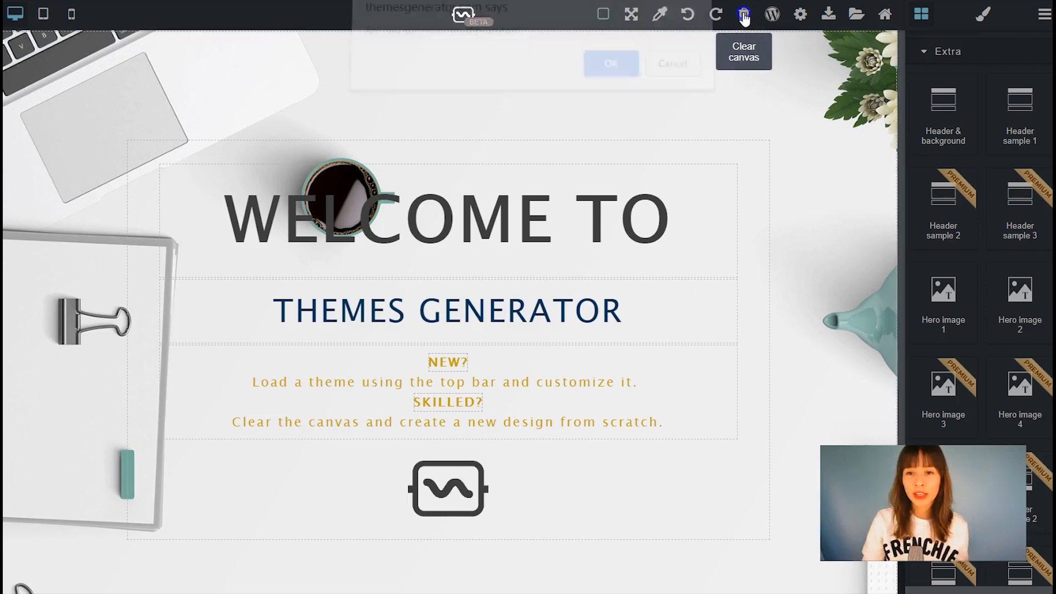
pyautogui.click(611, 63)
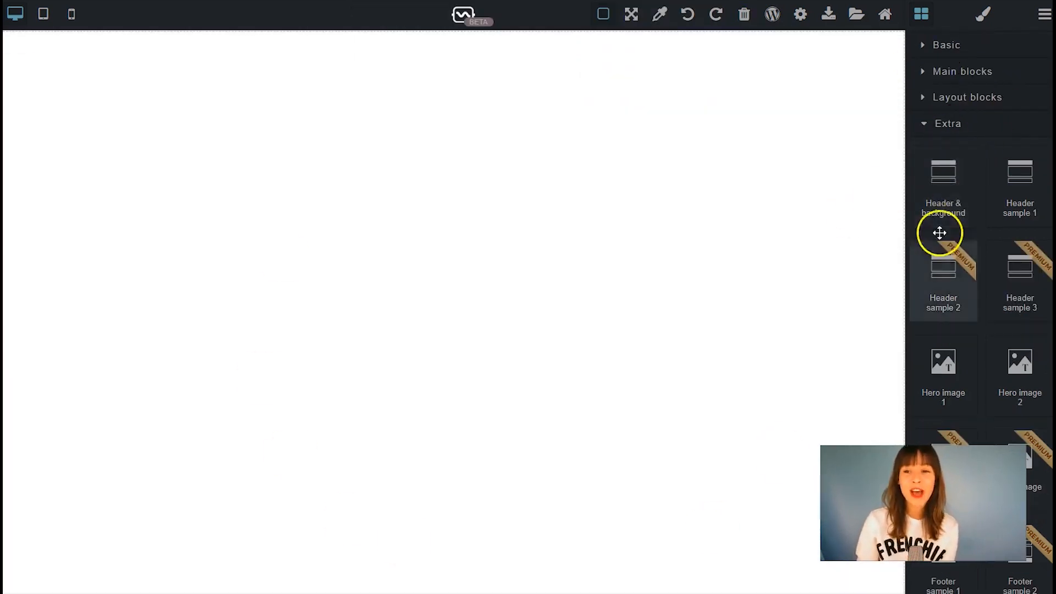
pyautogui.moveTo(959, 178)
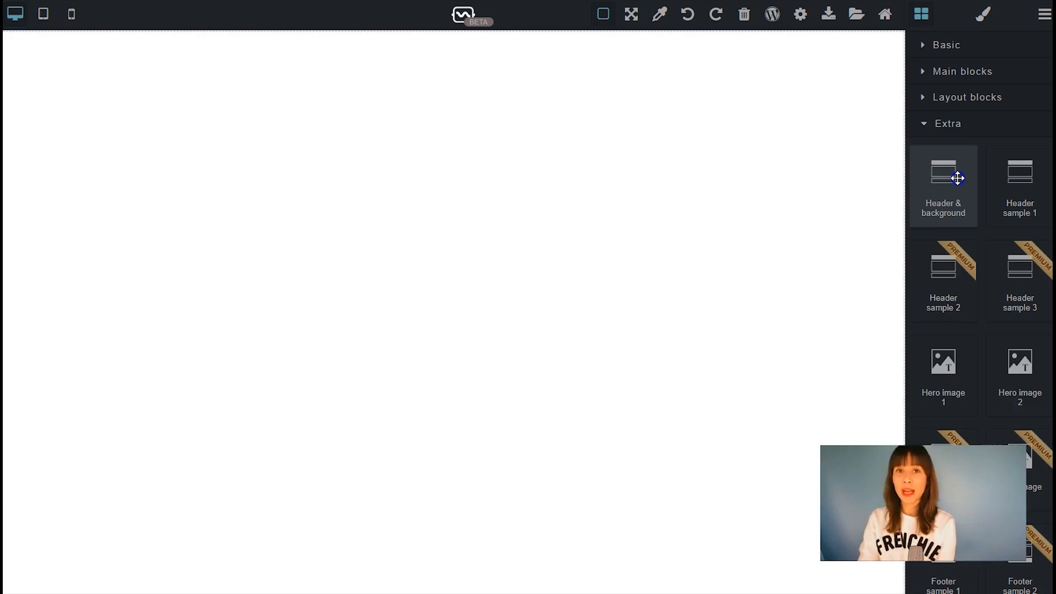
pyautogui.click(943, 181)
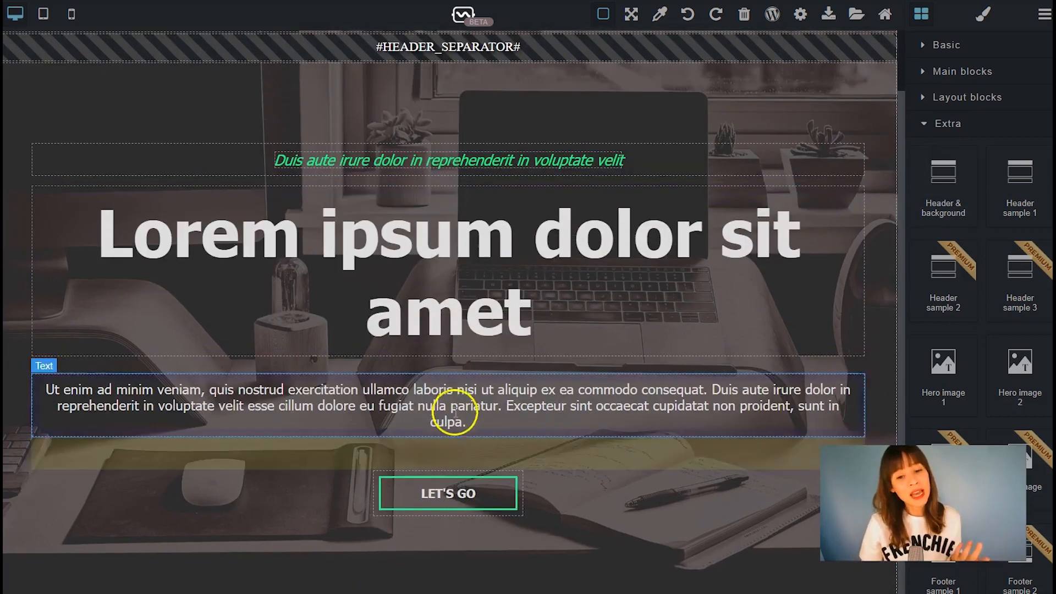
# - Preview the header at tablet and phone widths, return to desktop and select the header background section
pyautogui.click(447, 508)
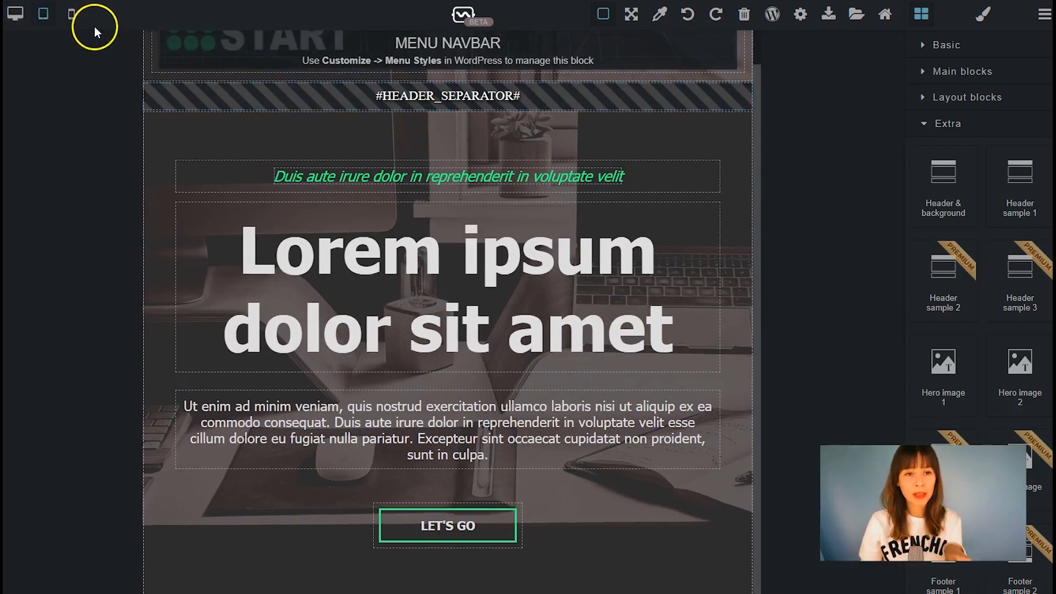
pyautogui.click(72, 14)
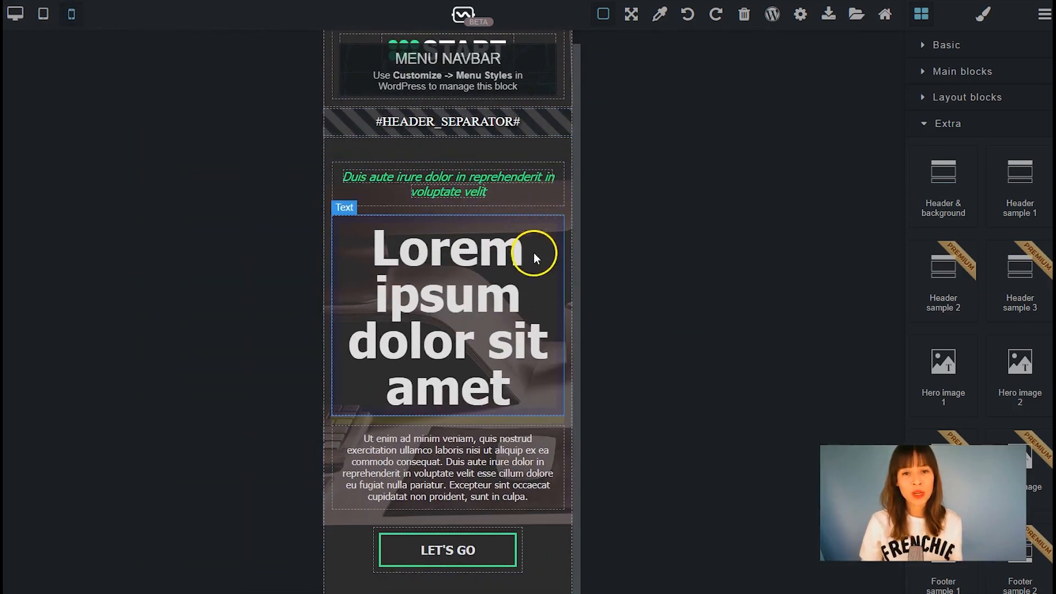
pyautogui.click(42, 14)
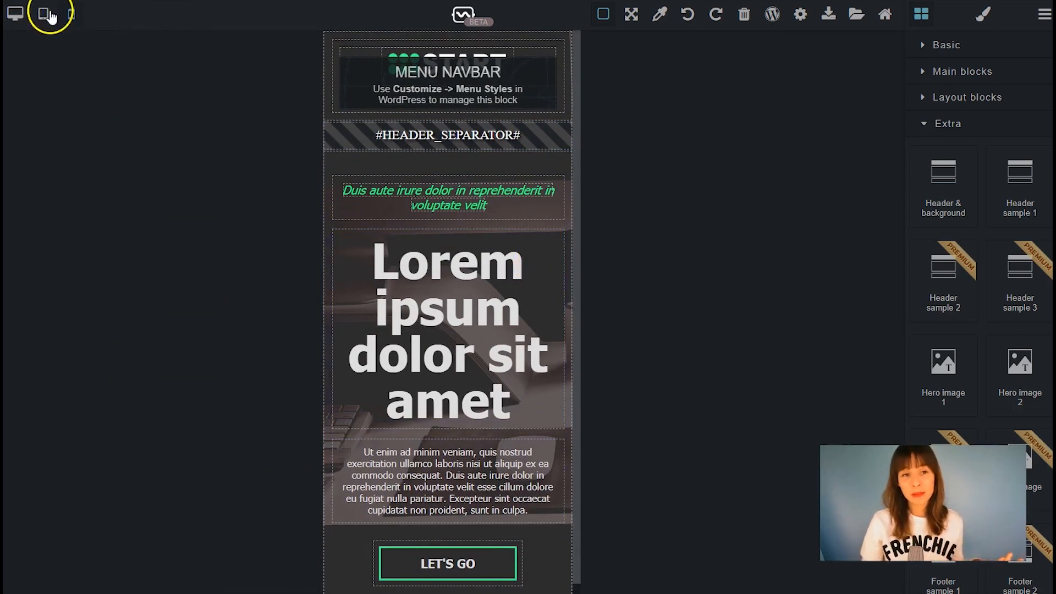
pyautogui.click(12, 14)
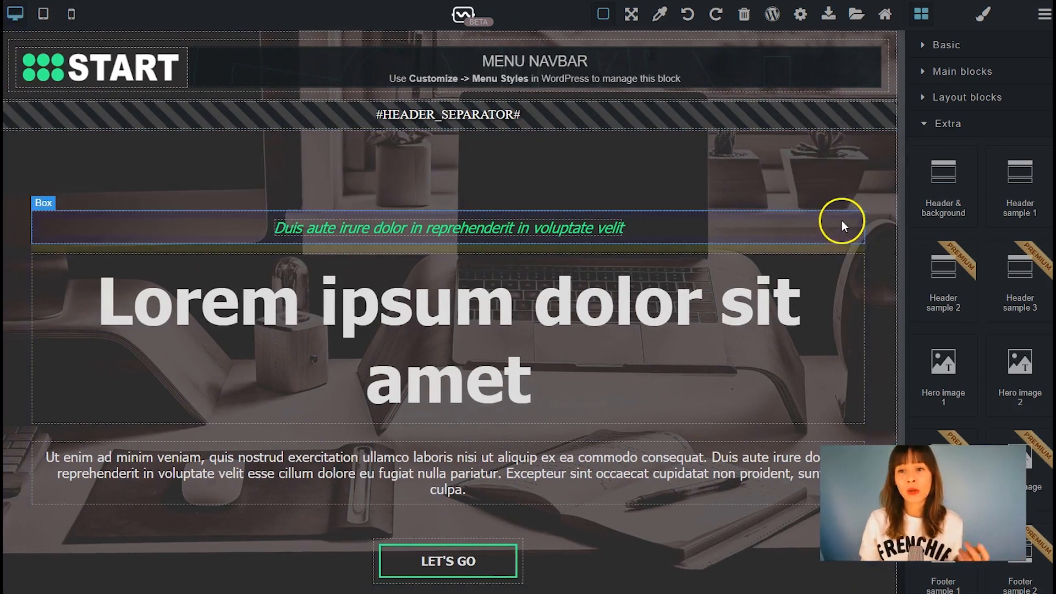
pyautogui.click(447, 115)
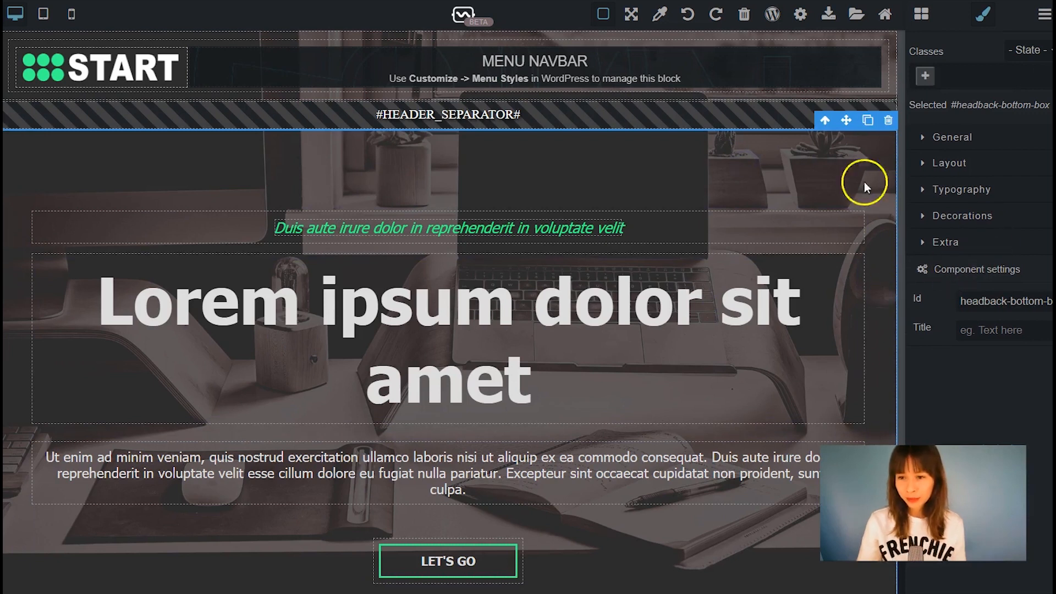
# - Expand the header section's Decorations and its first background layer
pyautogui.click(962, 216)
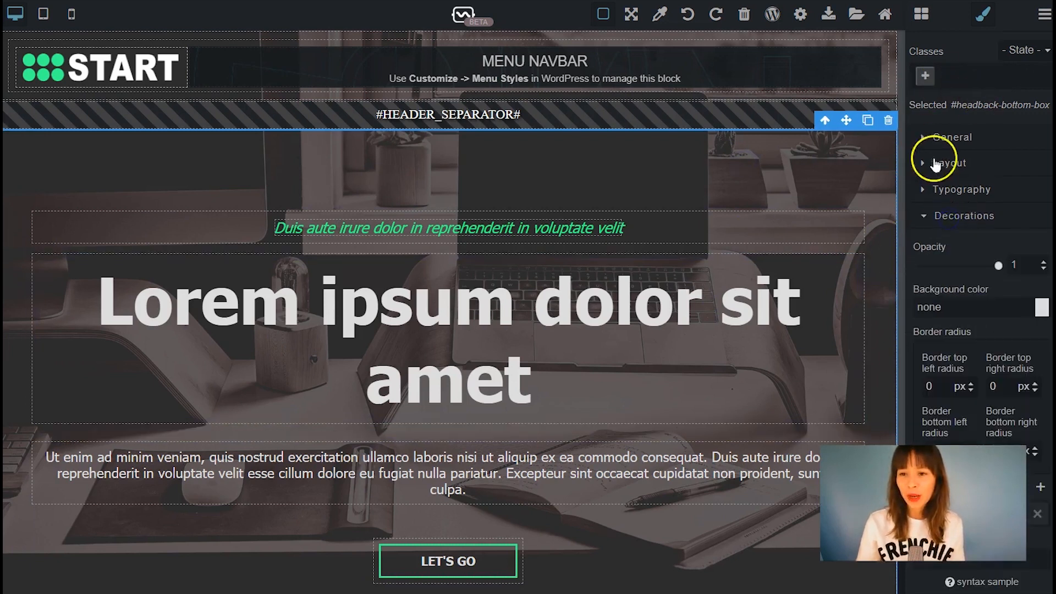
pyautogui.scroll(-3)
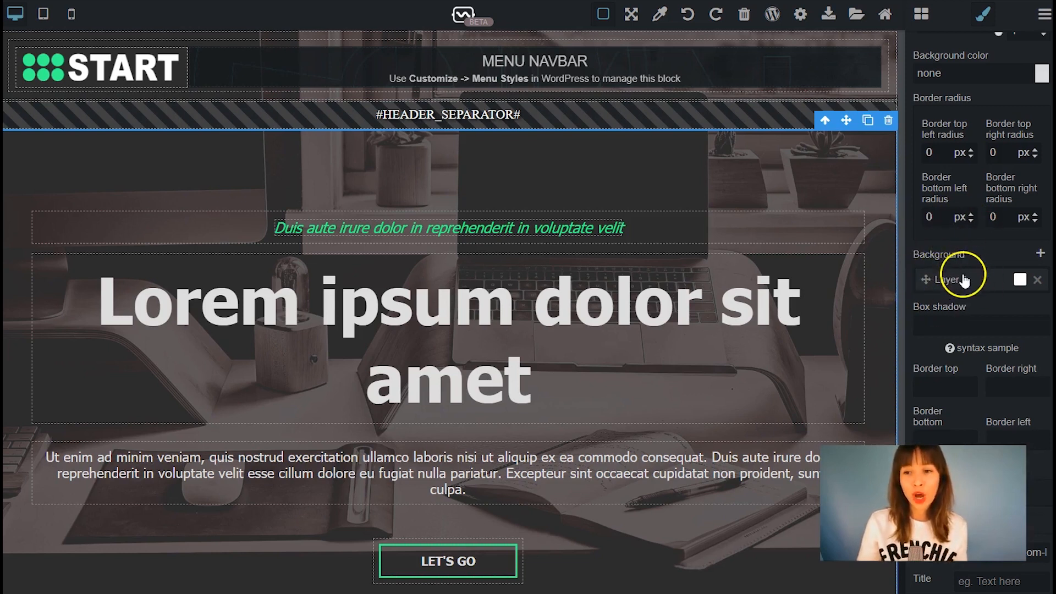
pyautogui.click(951, 279)
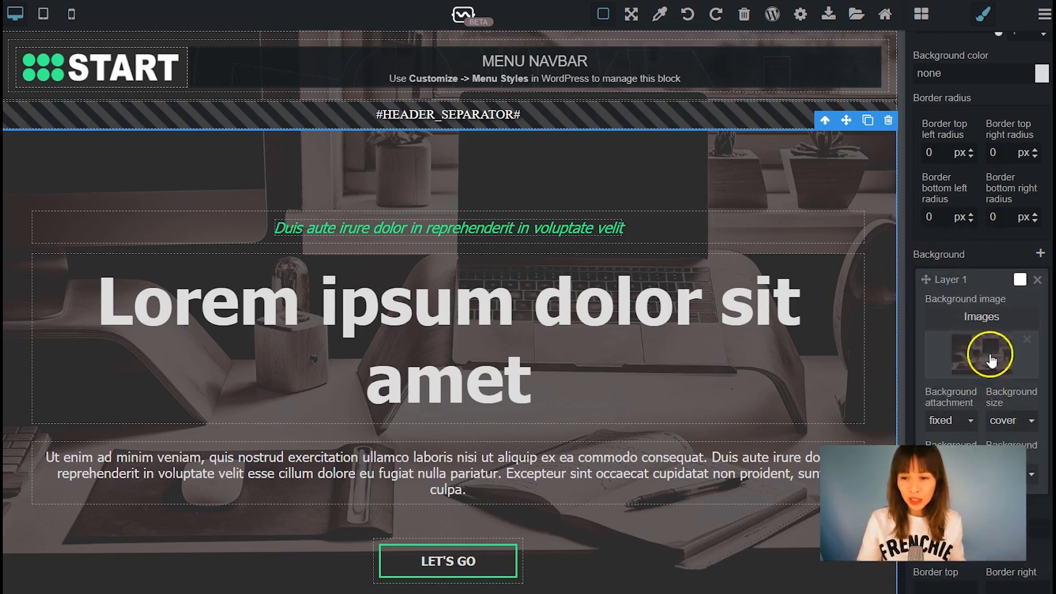
pyautogui.scroll(-3)
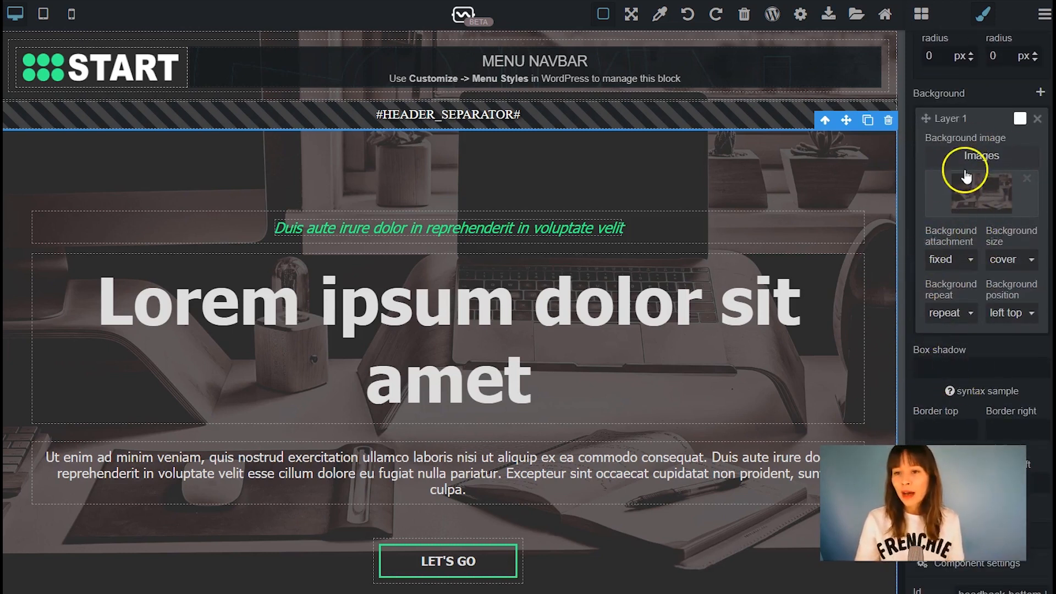
# - Pick the laptop photo hb-tutorial-825.jpg as the header background image
pyautogui.click(981, 155)
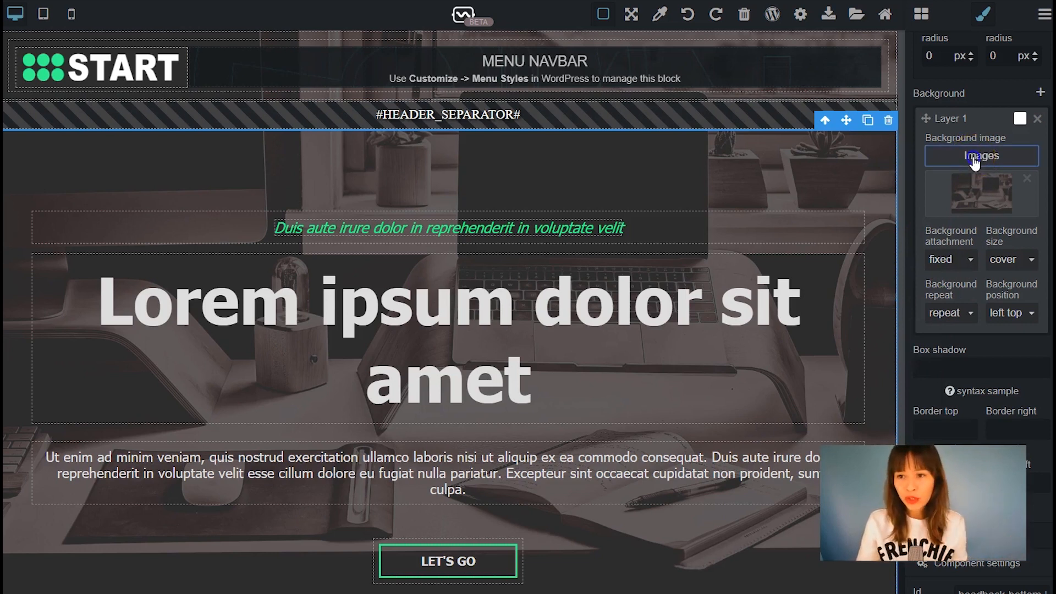
pyautogui.click(982, 155)
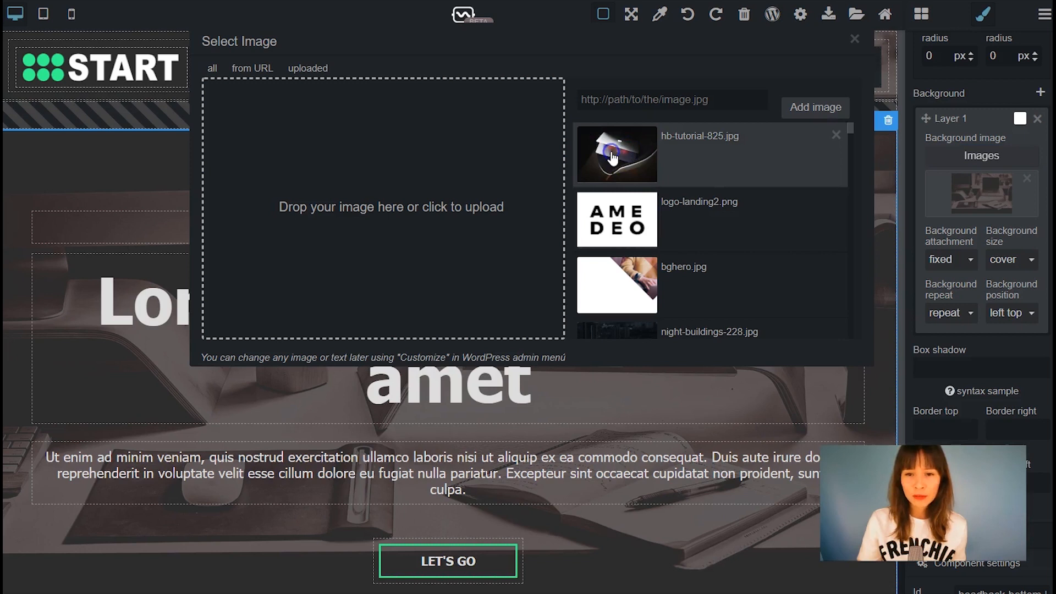
pyautogui.click(617, 154)
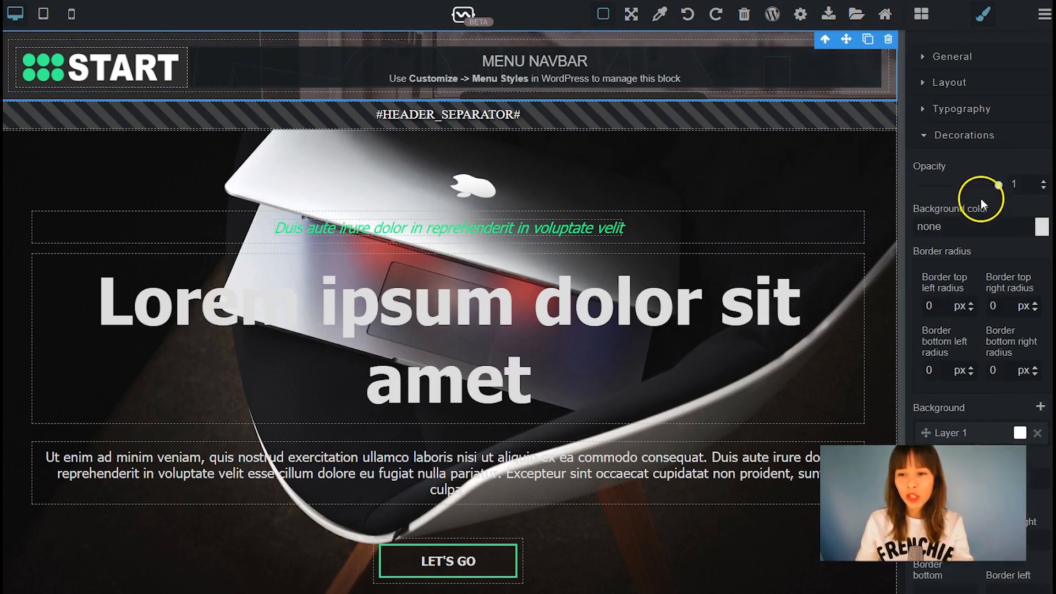
pyautogui.scroll(-3)
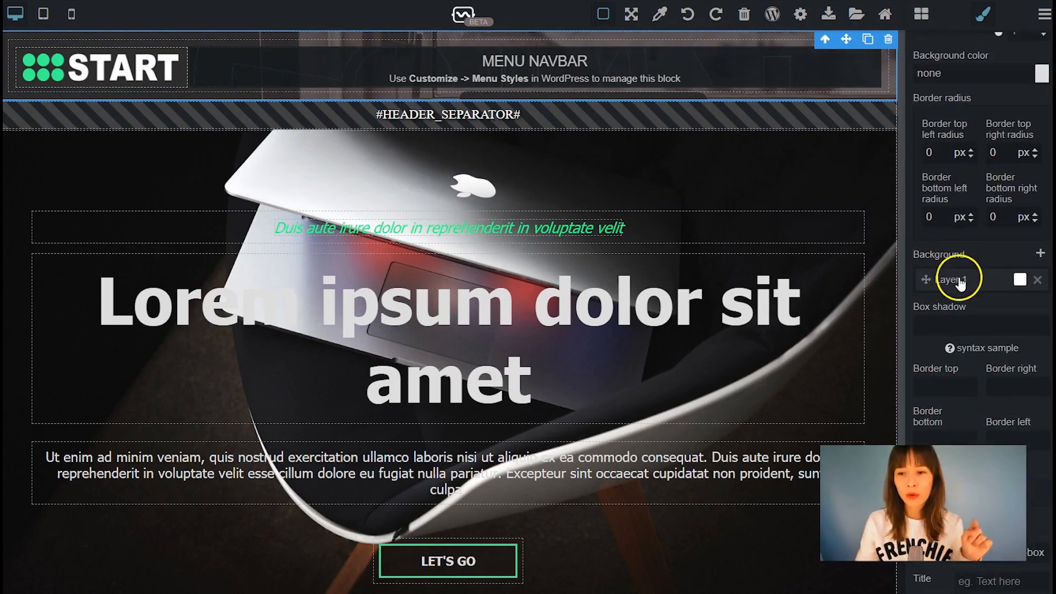
pyautogui.click(951, 280)
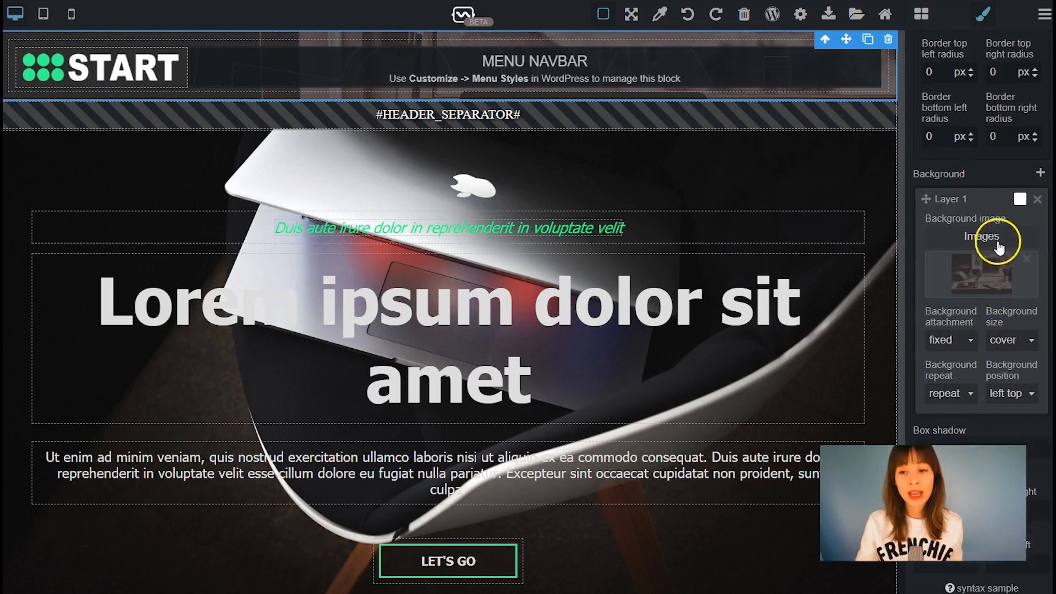
pyautogui.click(982, 236)
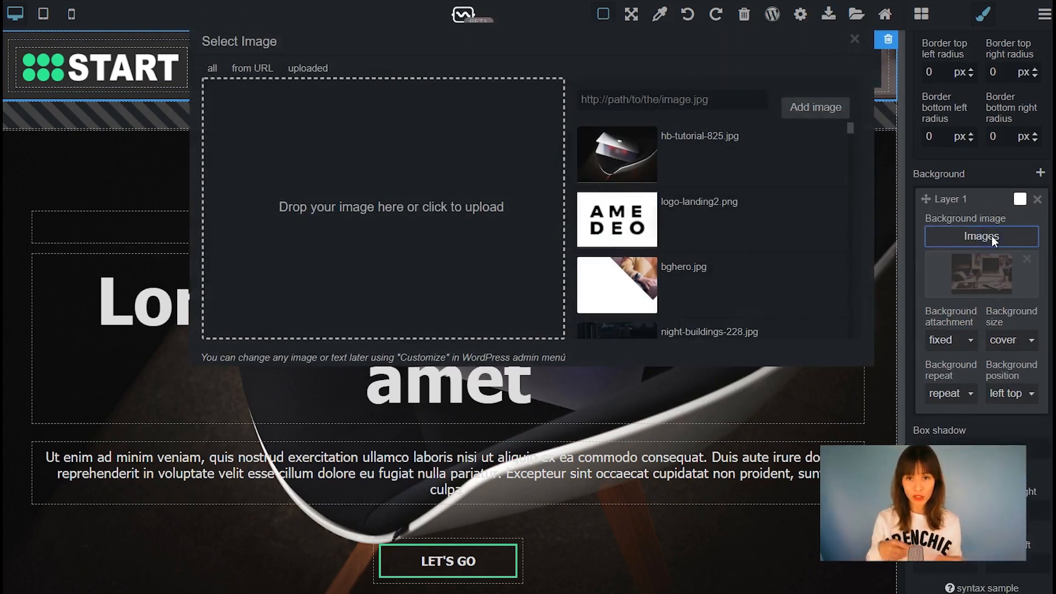
pyautogui.click(617, 154)
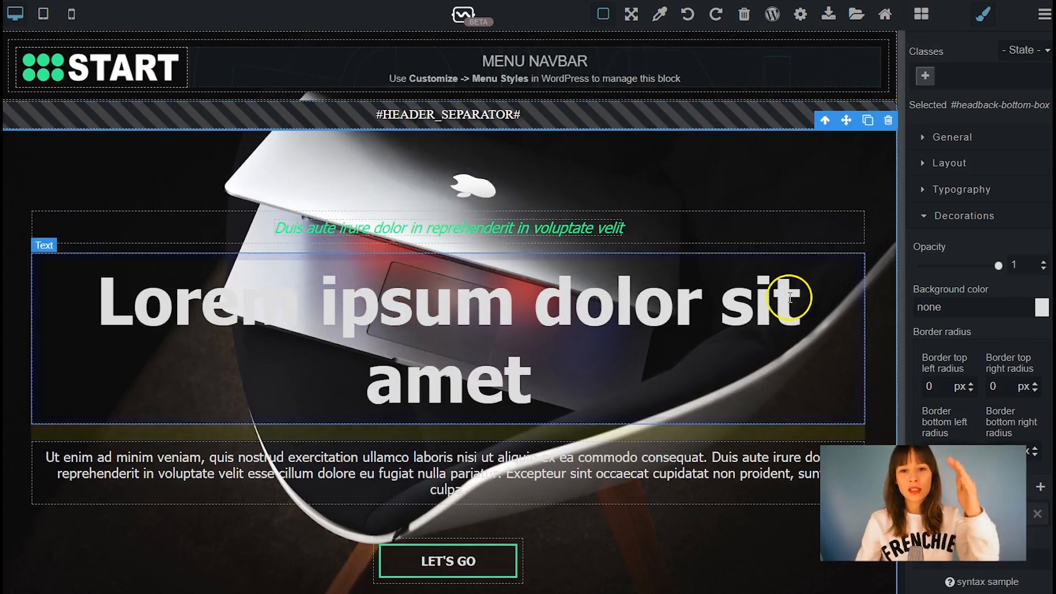
pyautogui.moveTo(785, 411)
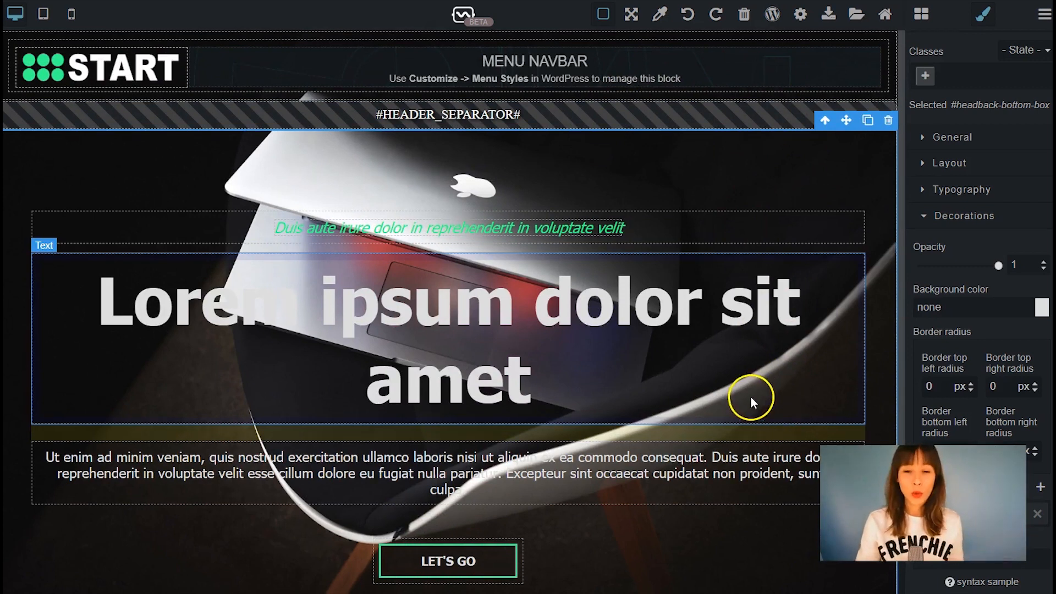
pyautogui.moveTo(757, 384)
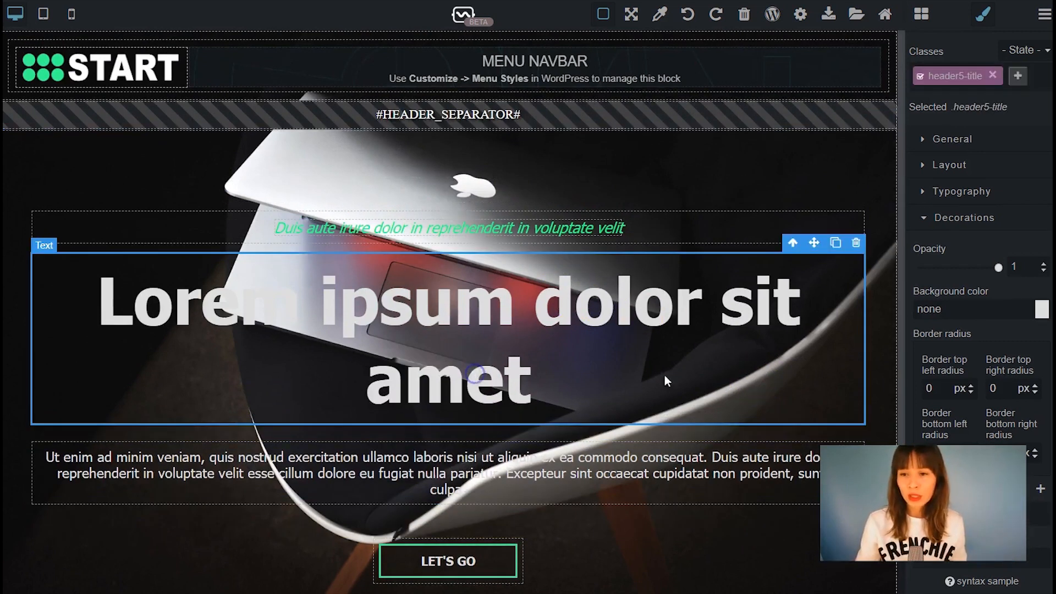
# - Set the main heading's Typography font size to 60 px so it fits on one line
pyautogui.scroll(-3)
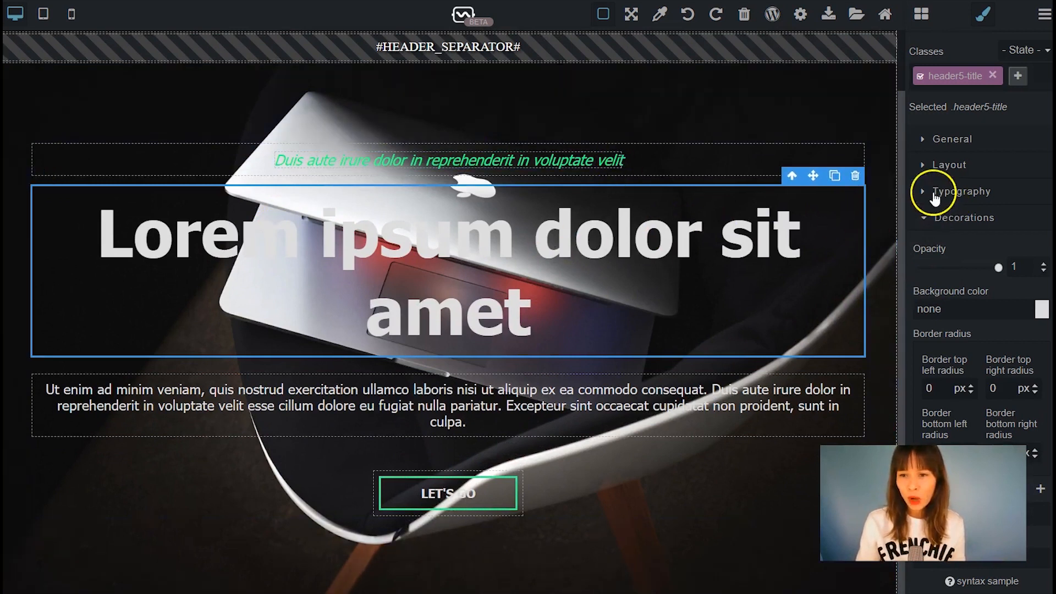
pyautogui.click(961, 191)
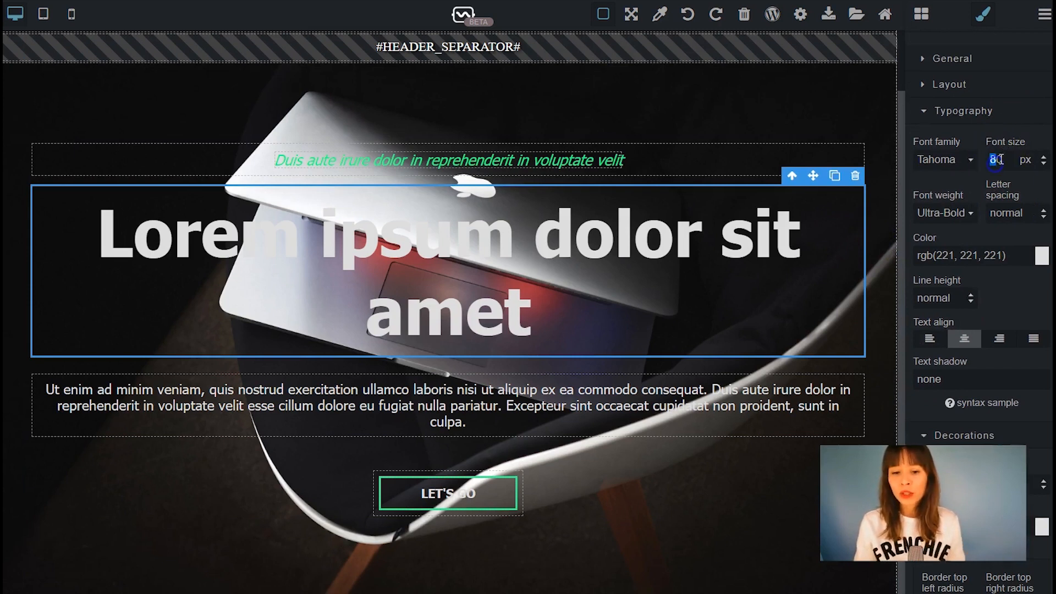
pyautogui.write('60')
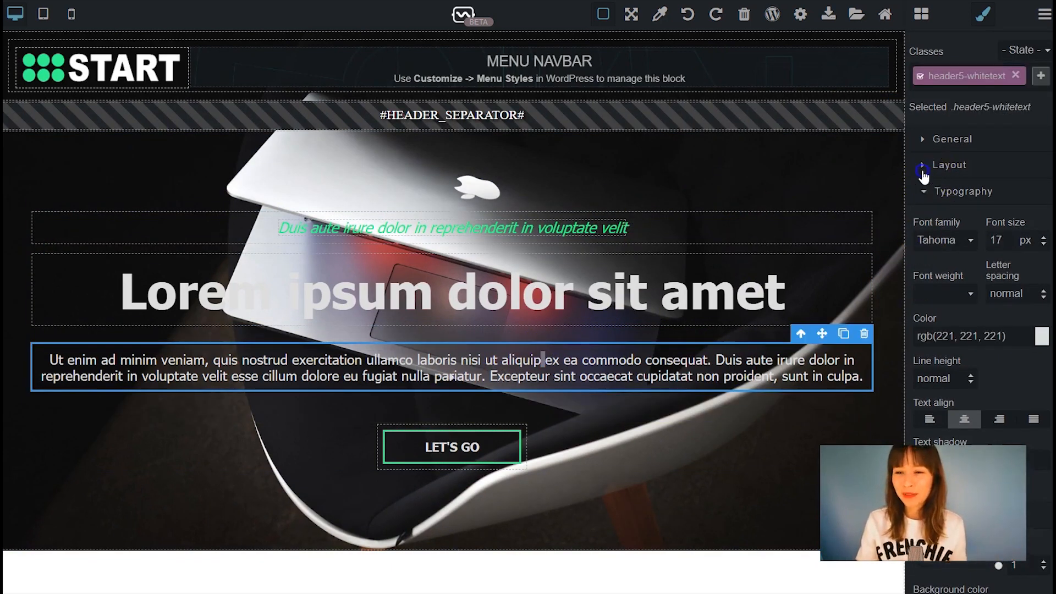
# - Set the paragraph's Max width to 900 px, then select the green tagline
pyautogui.click(925, 165)
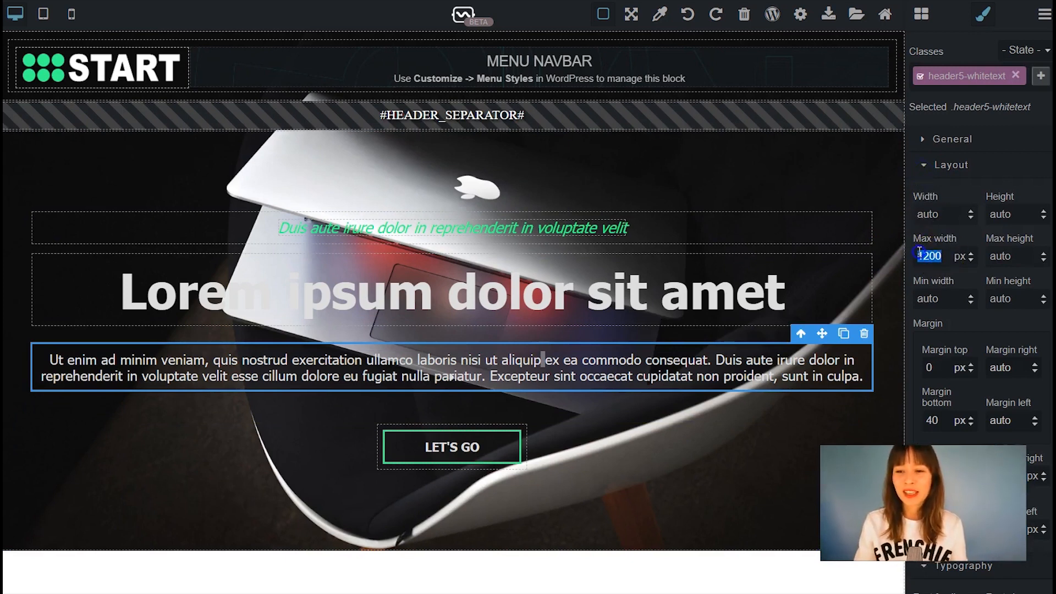
pyautogui.write('900')
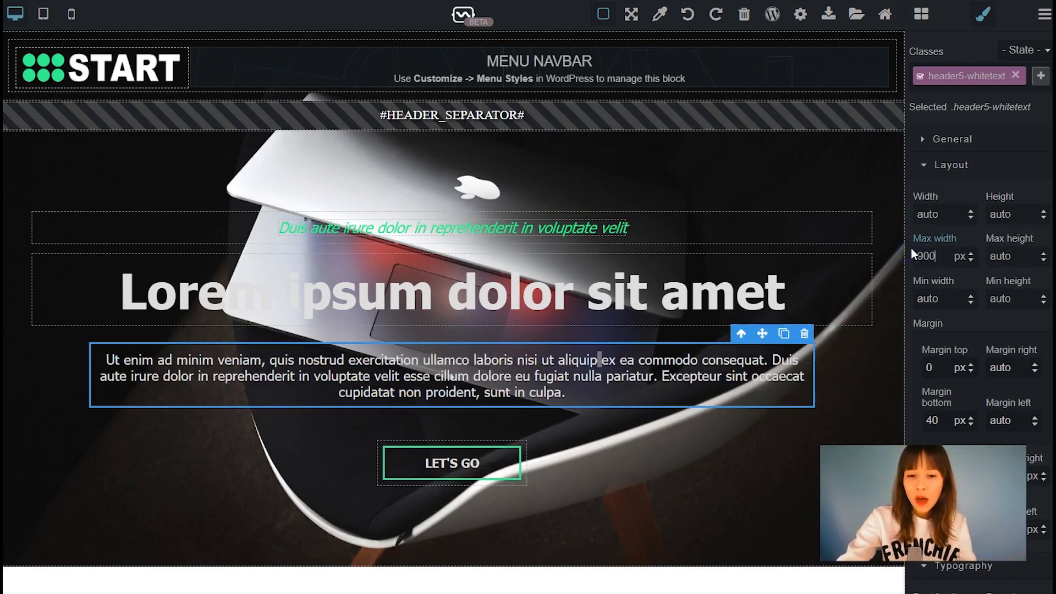
pyautogui.click(453, 463)
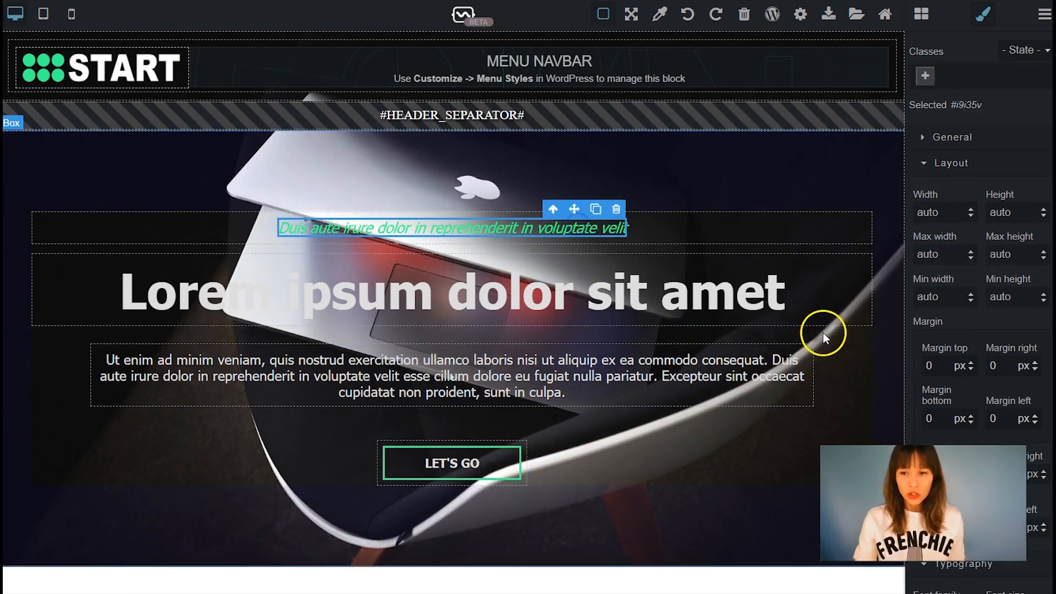
pyautogui.moveTo(653, 190)
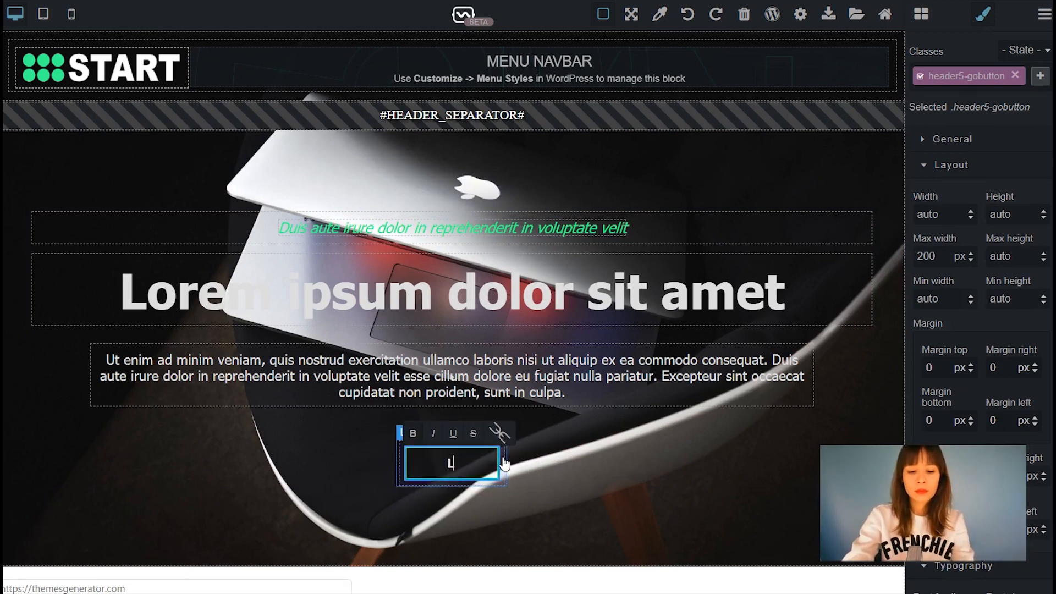
# - Relabel the button MORE INFO HERE and give it a 300 px max width
pyautogui.write('MORE INFO HERE')
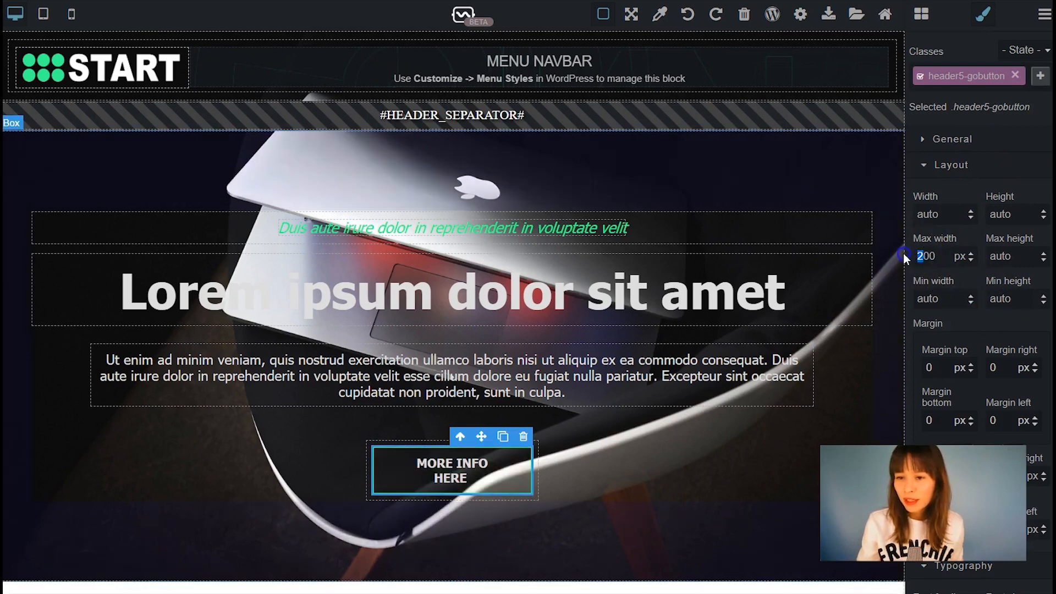
pyautogui.write('300')
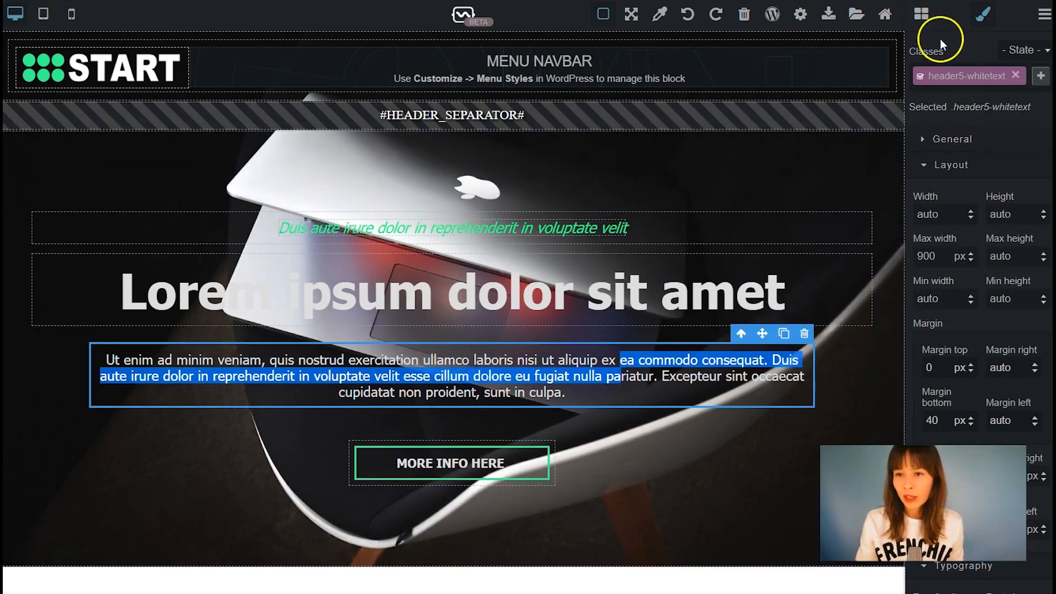
# - Place a Text block under the main heading with a 600 px max width
pyautogui.click(921, 15)
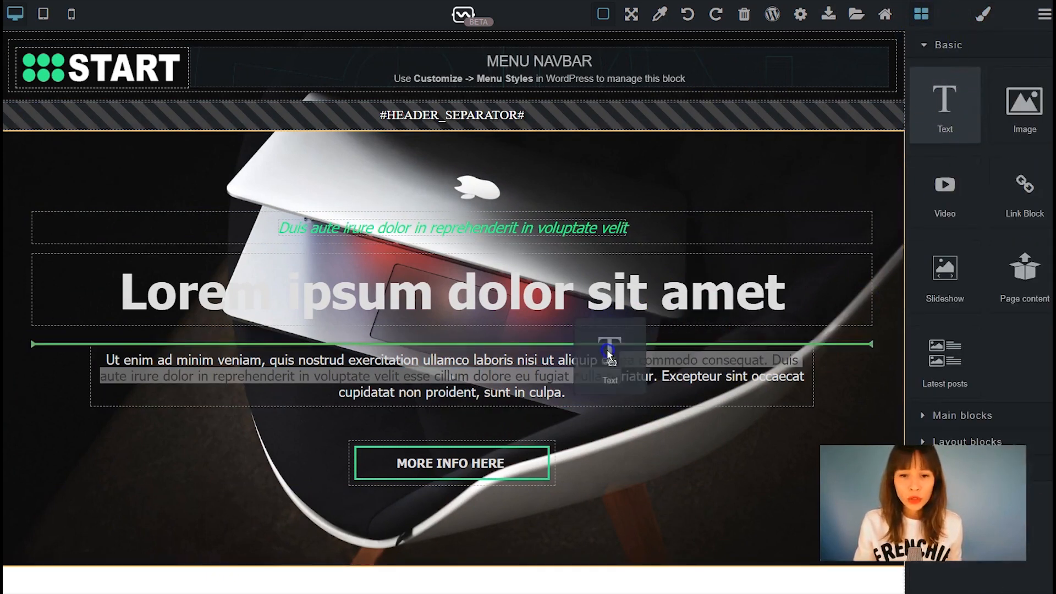
pyautogui.click(608, 350)
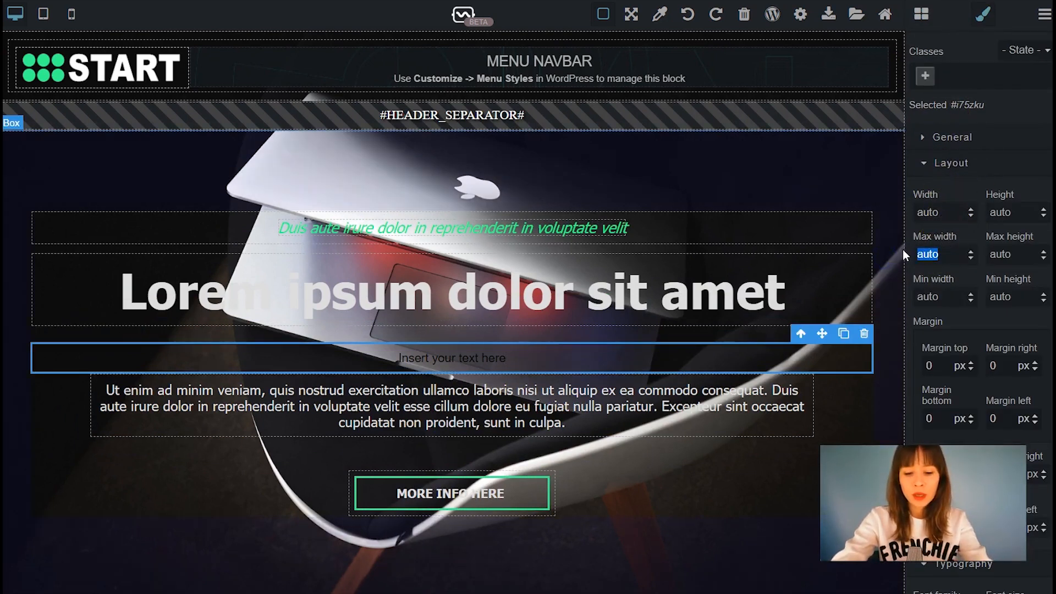
pyautogui.write('600')
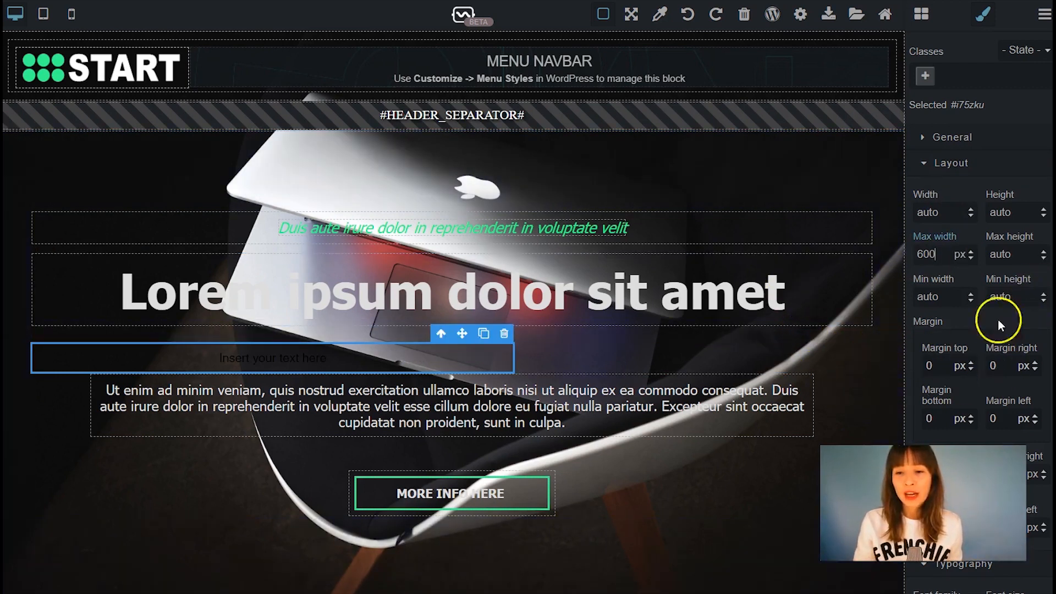
# - Centre the new text block by setting its left and right margins to auto
pyautogui.scroll(-3)
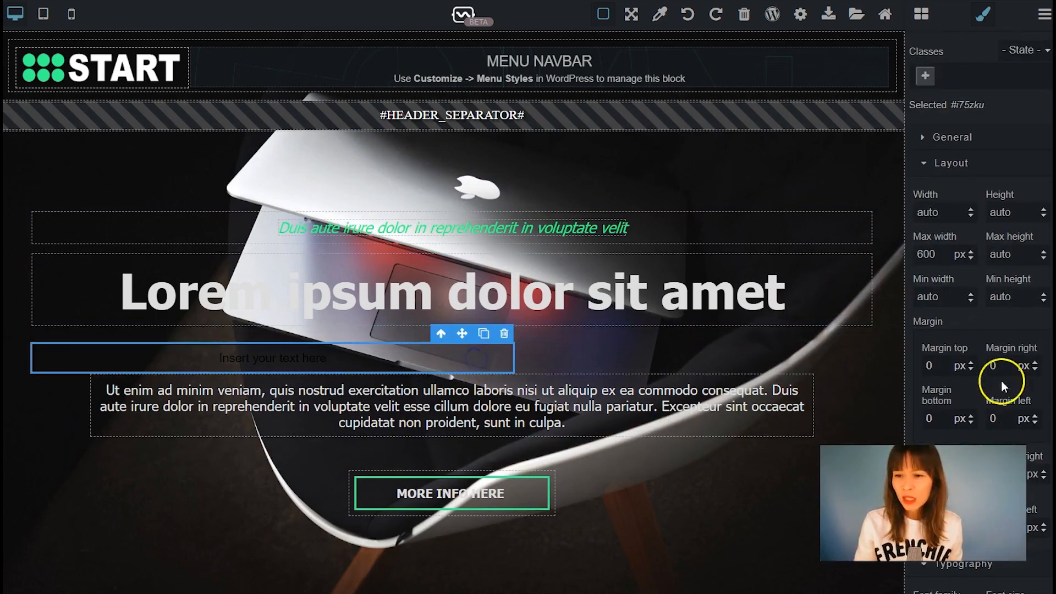
pyautogui.click(996, 365)
pyautogui.write('auto')
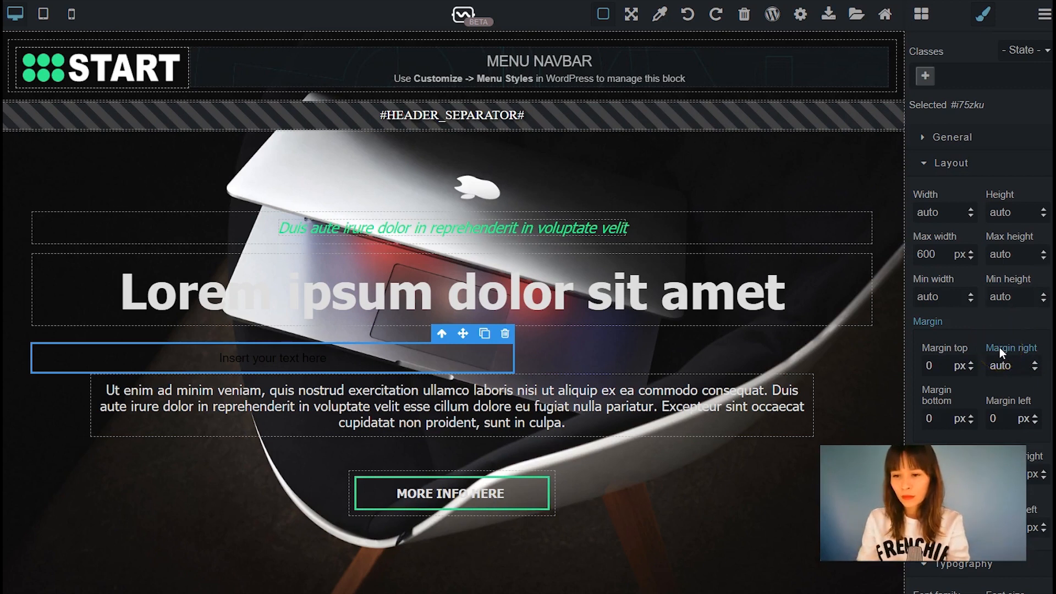
pyautogui.click(1003, 419)
pyautogui.write('auto')
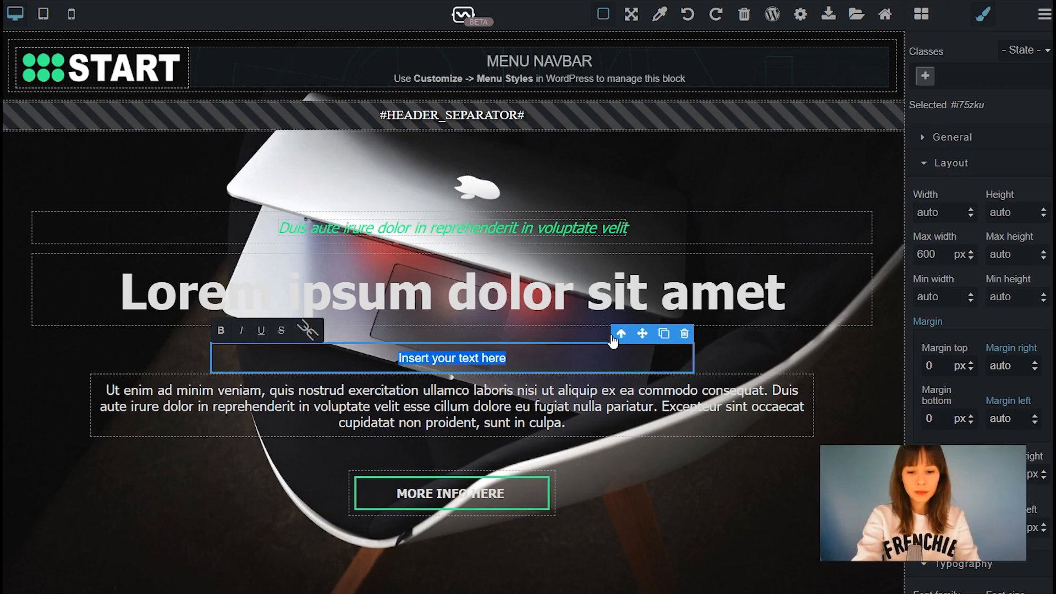
# - Replace the block's placeholder with 'Header & Backround tutorial'
pyautogui.write('Header and')
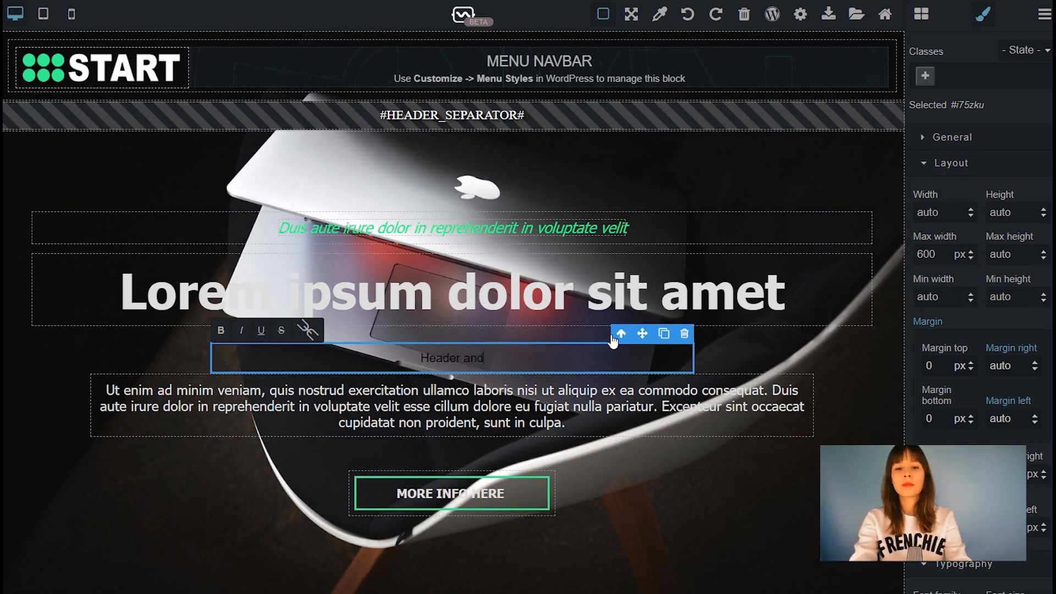
pyautogui.press('Backspace')
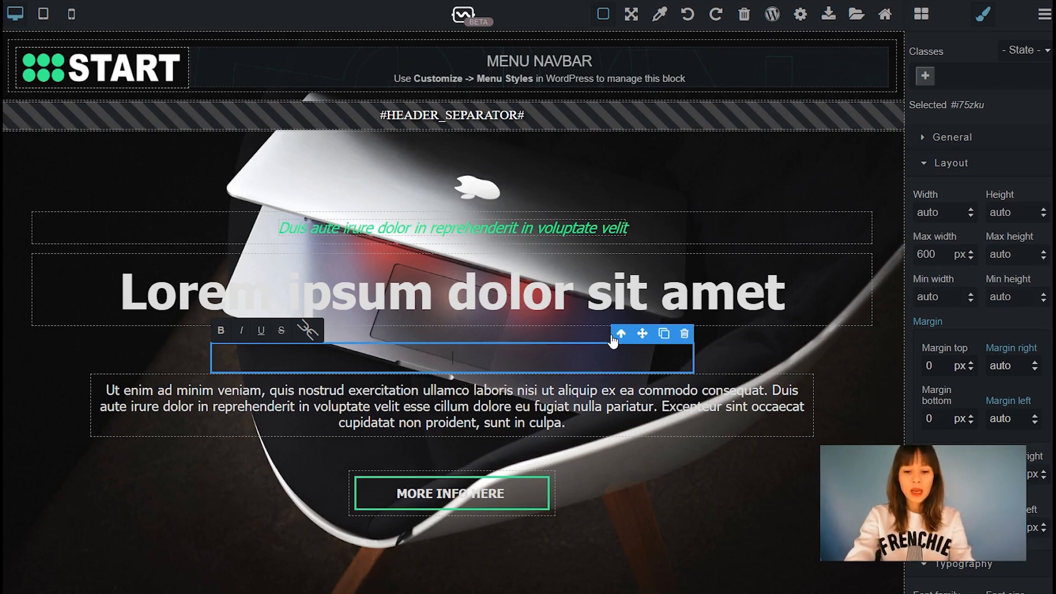
pyautogui.write('Header & Backround tutorial')
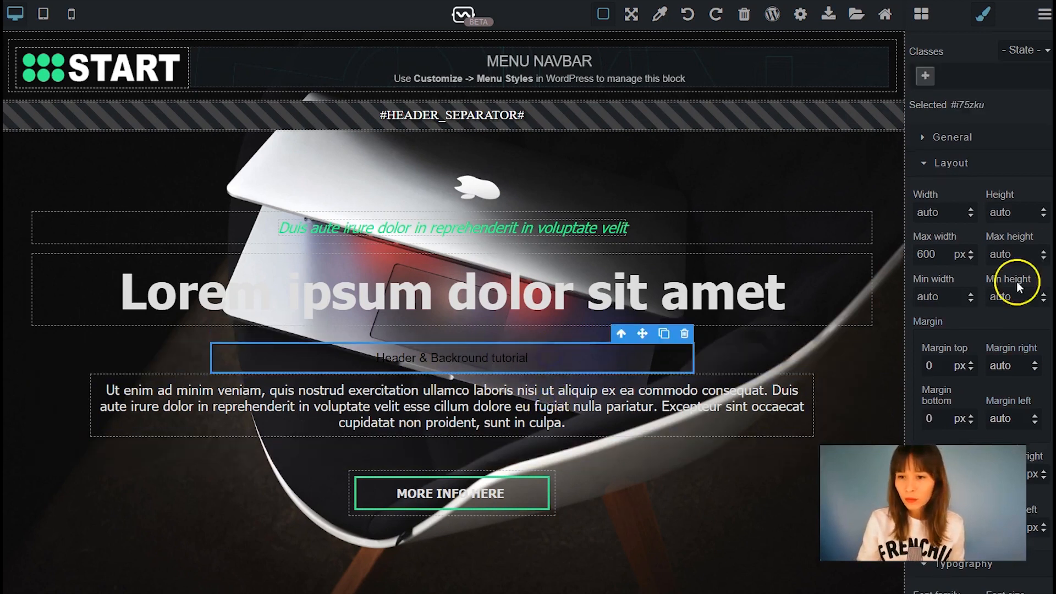
pyautogui.scroll(-3)
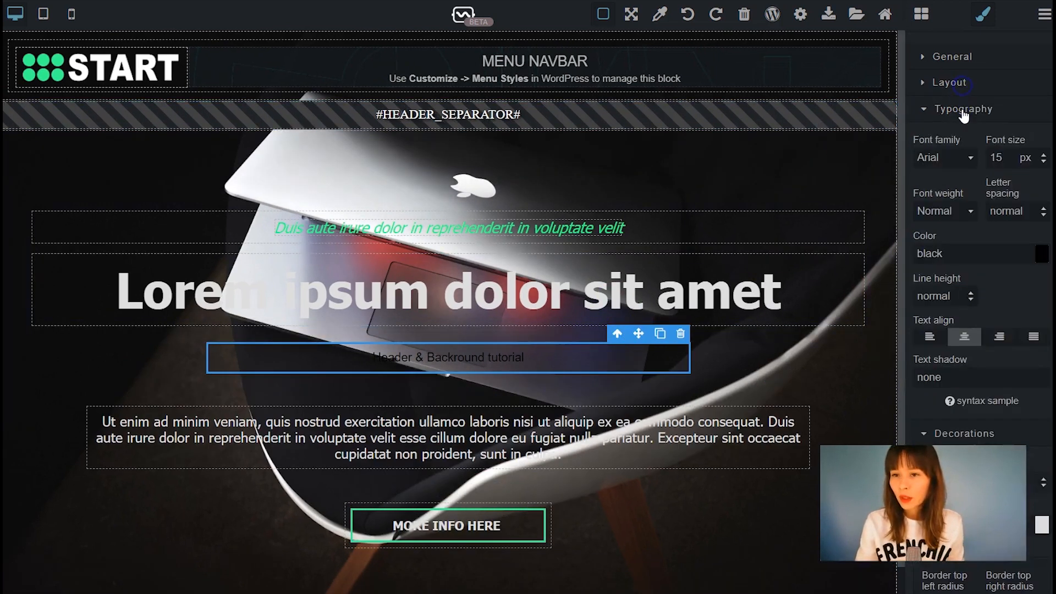
# - Switch the tutorial line to Tahoma with Bold font weight
pyautogui.click(541, 292)
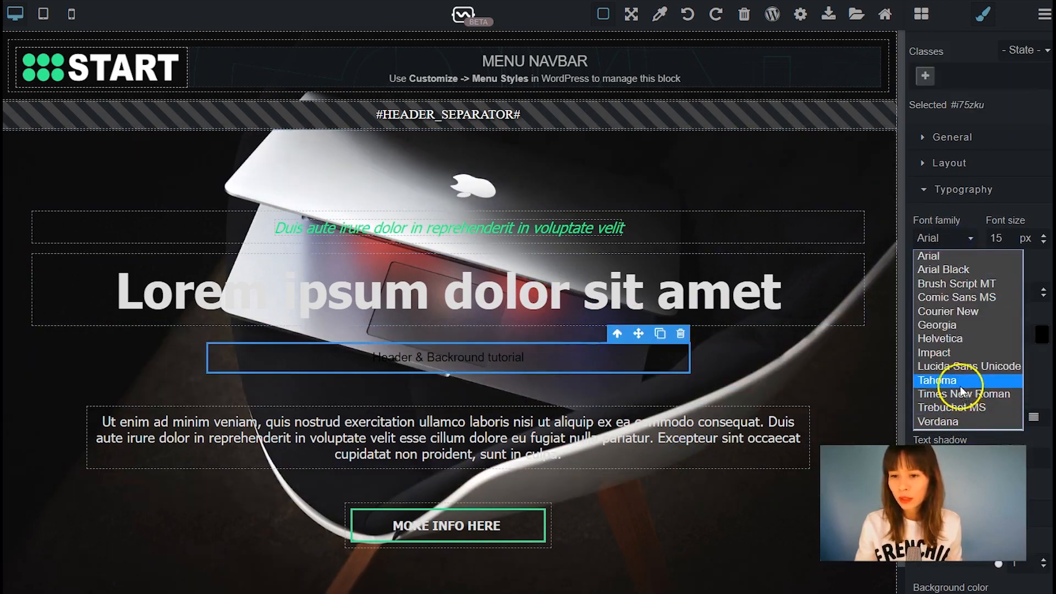
pyautogui.click(937, 380)
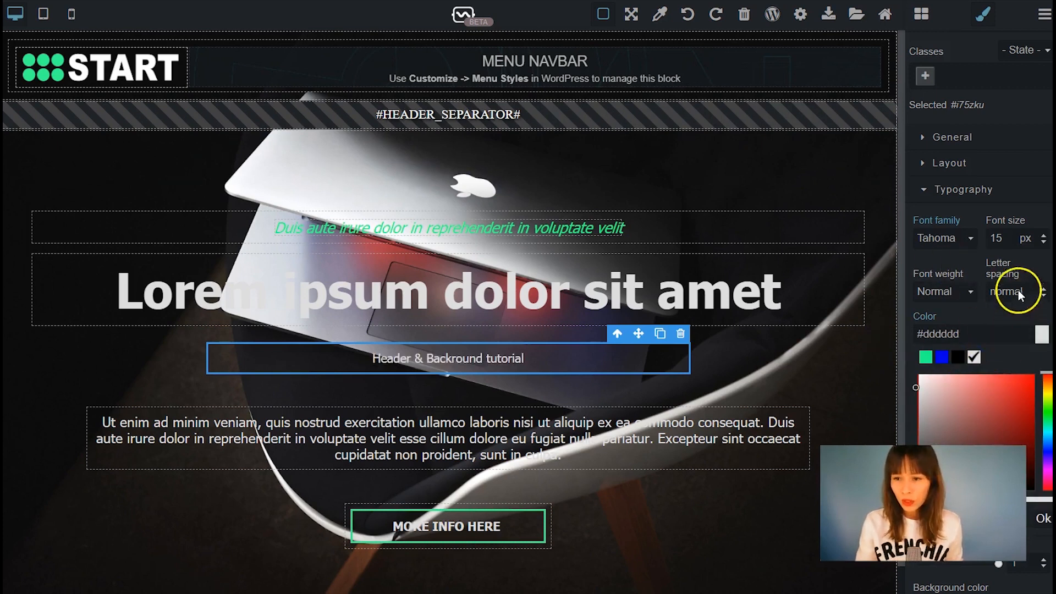
pyautogui.click(945, 291)
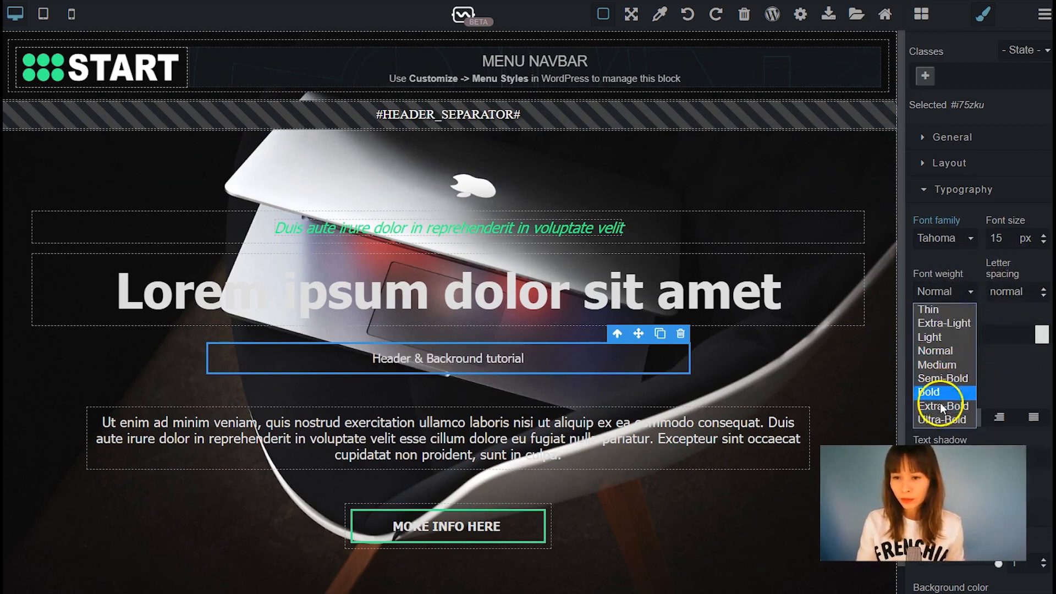
pyautogui.click(929, 392)
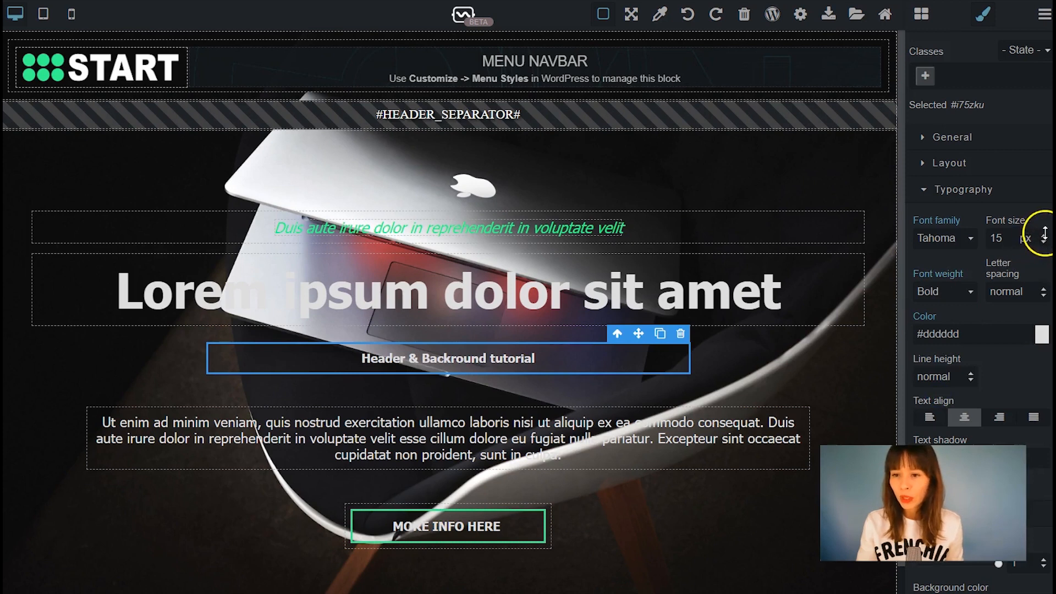
# - Raise its font size to 24 px, widen the letter spacing and preview without outlines
pyautogui.click(1045, 231)
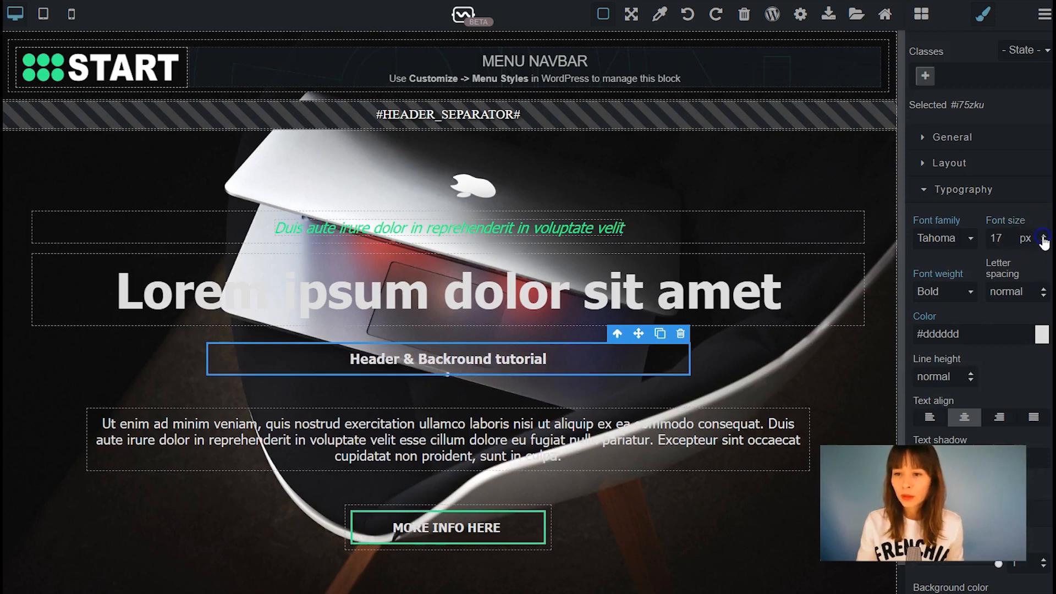
pyautogui.click(1041, 236)
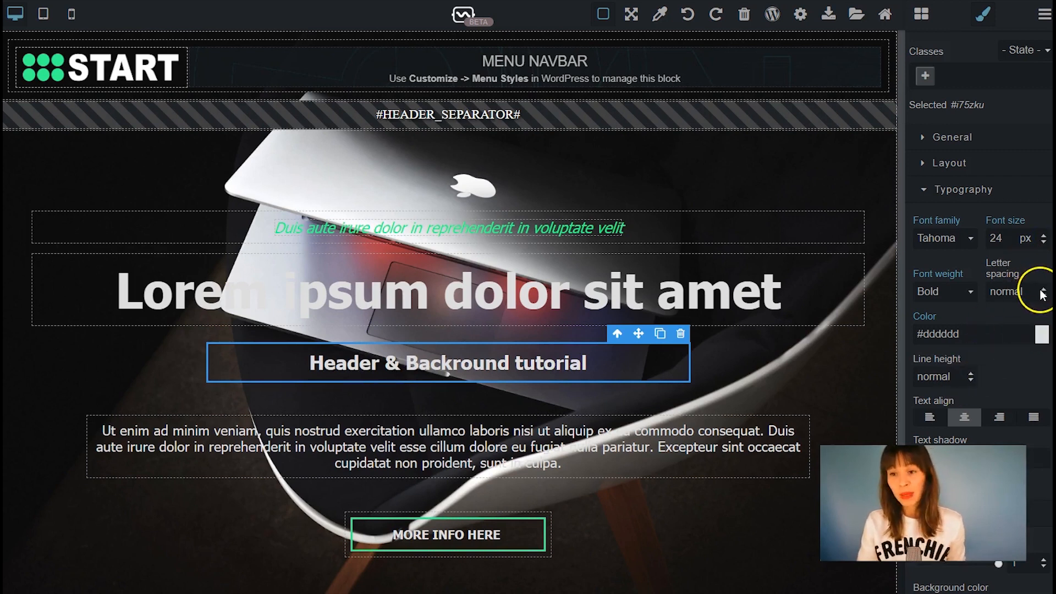
pyautogui.click(1042, 288)
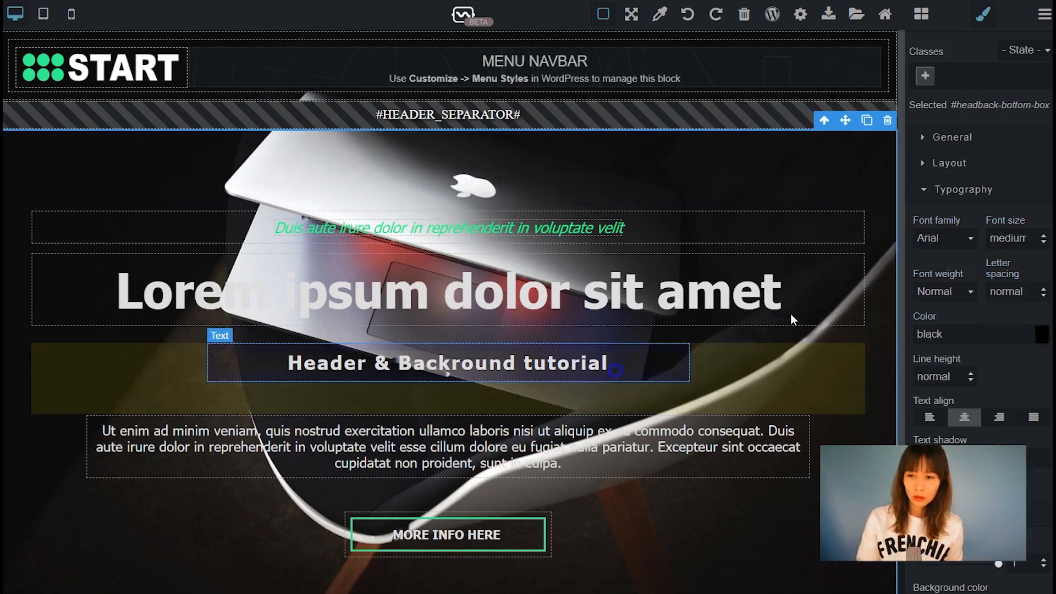
pyautogui.click(603, 14)
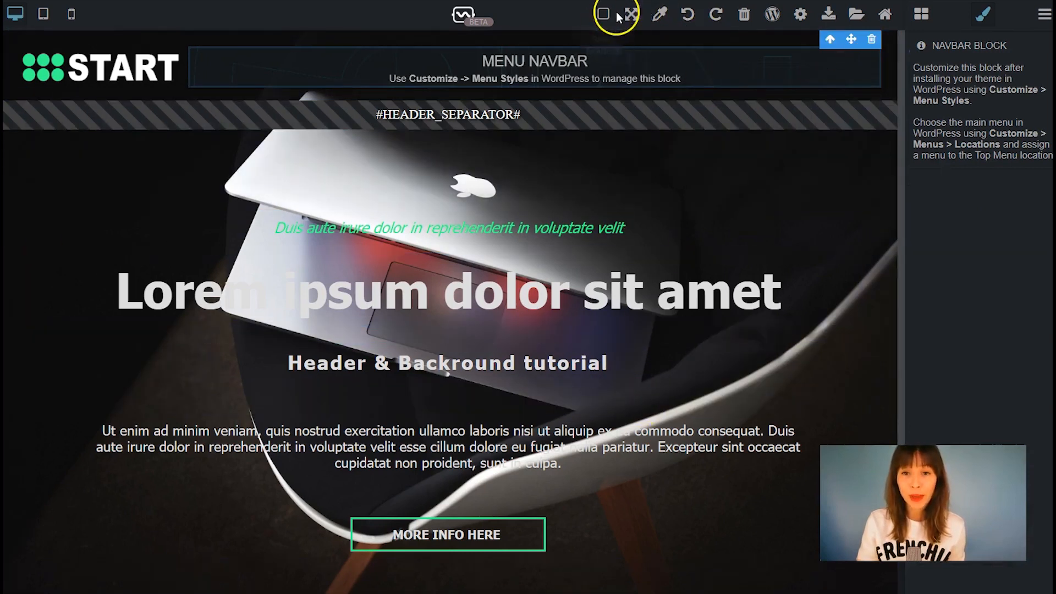
# - Restore block outlines, open the bottom box's Layout settings and add a class to #headback-bottom-box
pyautogui.click(448, 362)
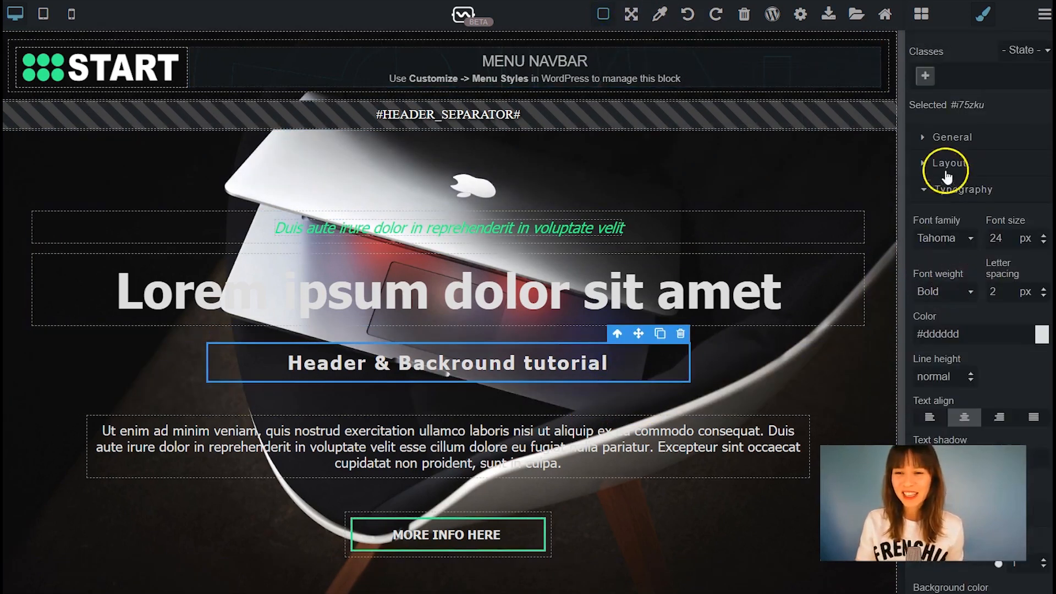
pyautogui.click(948, 165)
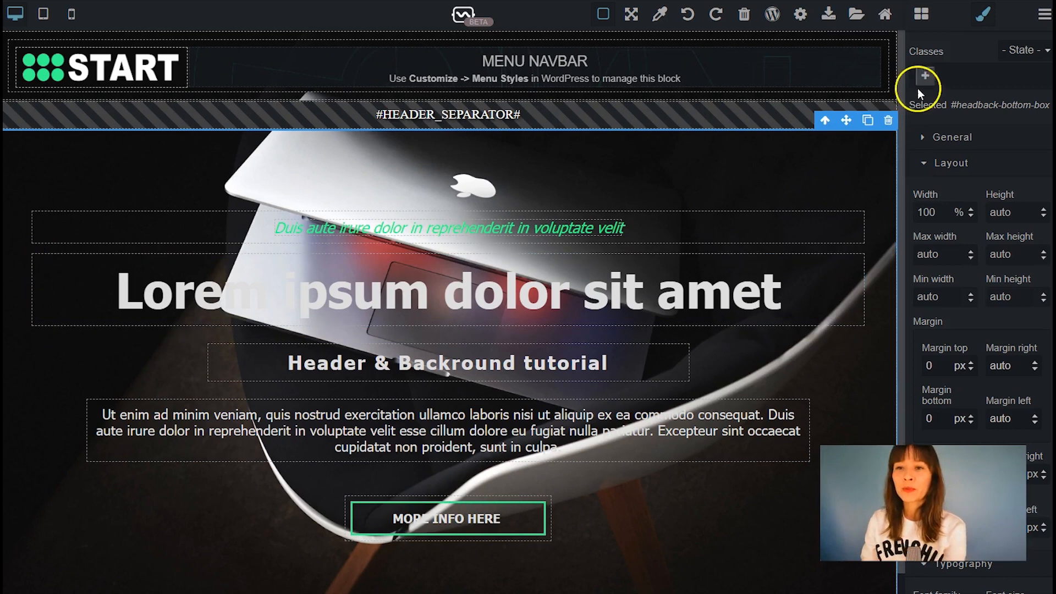
pyautogui.click(919, 14)
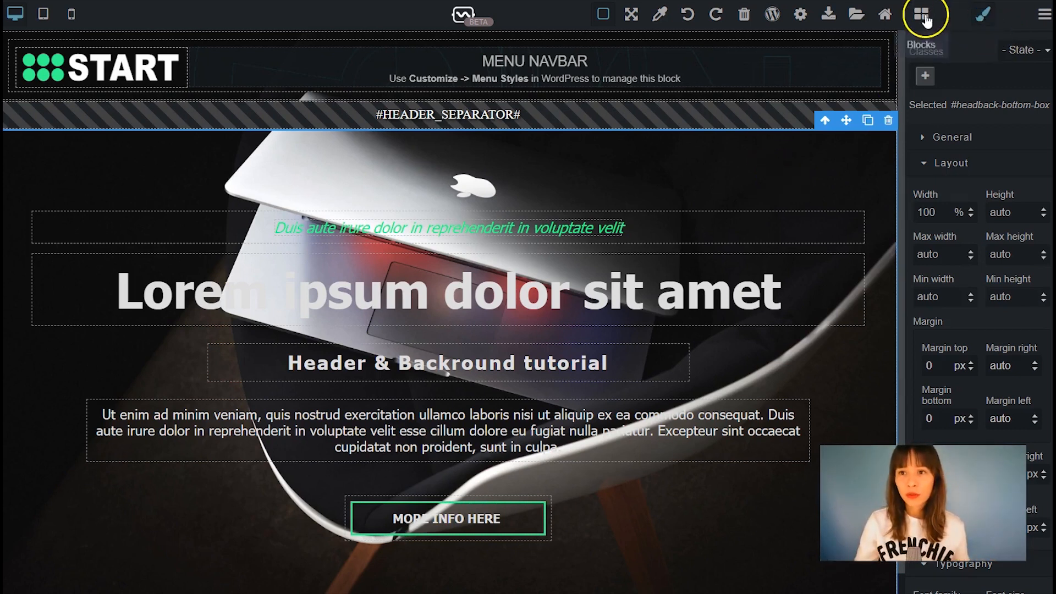
# - Browse the block library's Extra category of header, hero and footer samples
pyautogui.click(984, 14)
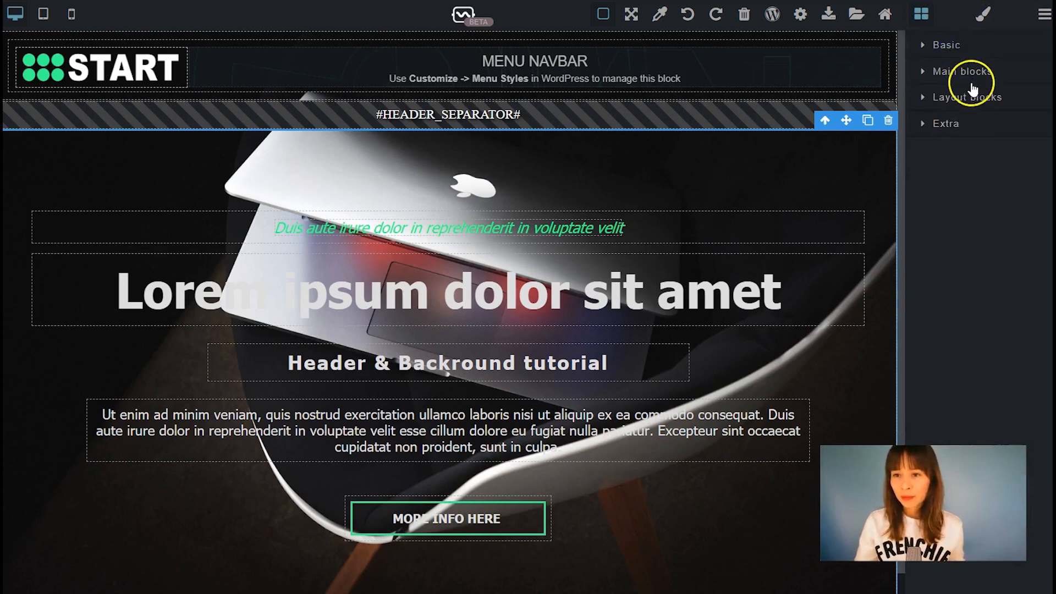
pyautogui.click(966, 71)
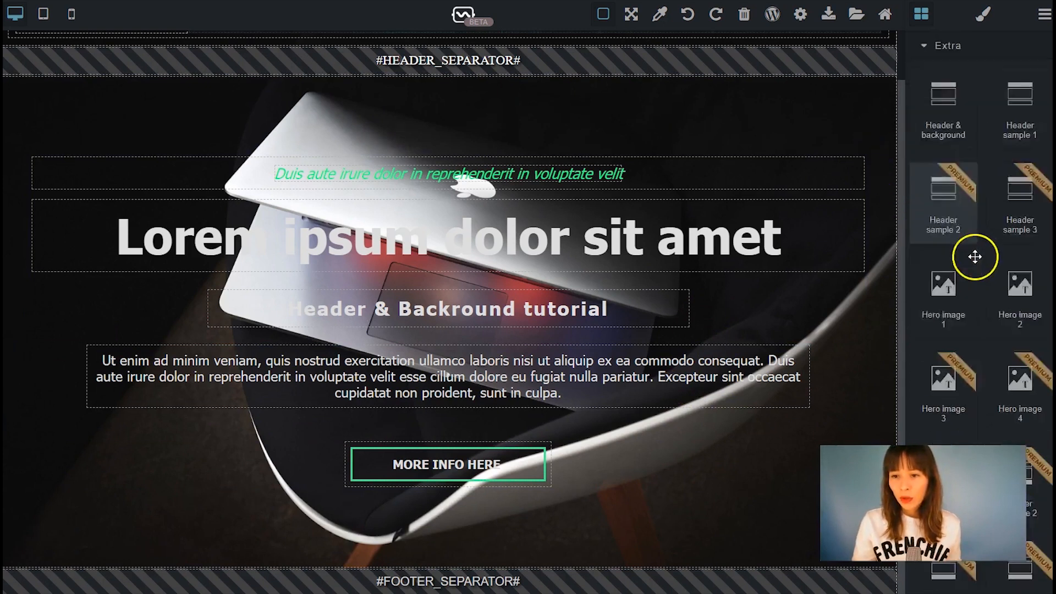
pyautogui.scroll(-3)
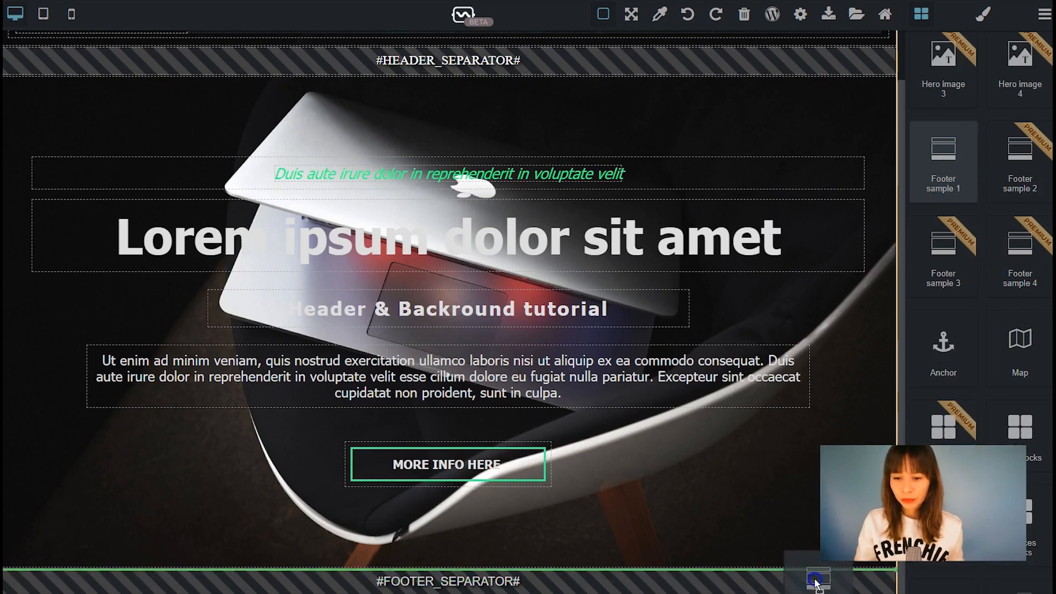
pyautogui.scroll(-3)
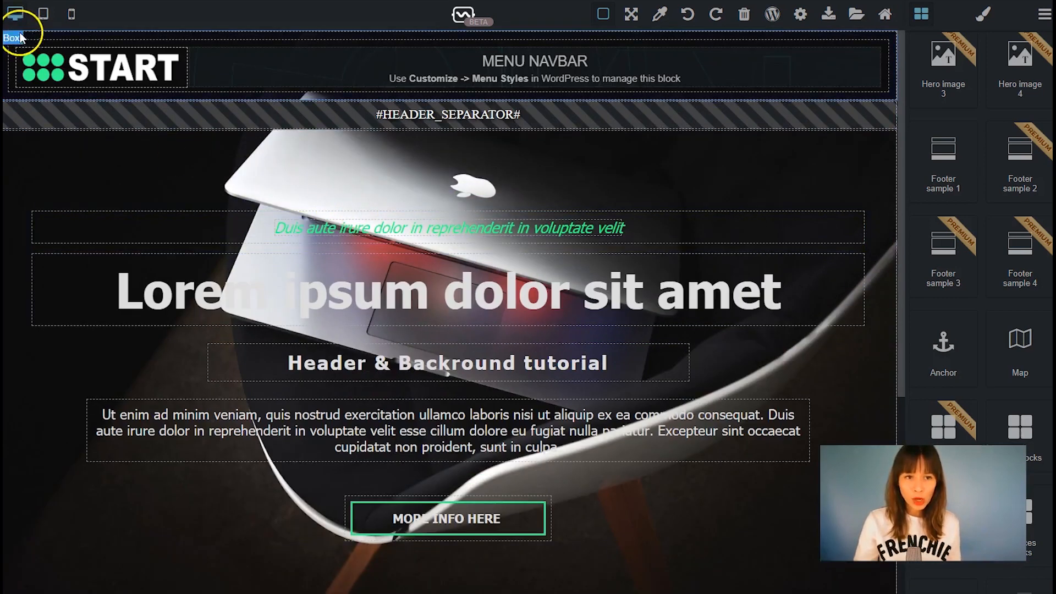
pyautogui.scroll(-3)
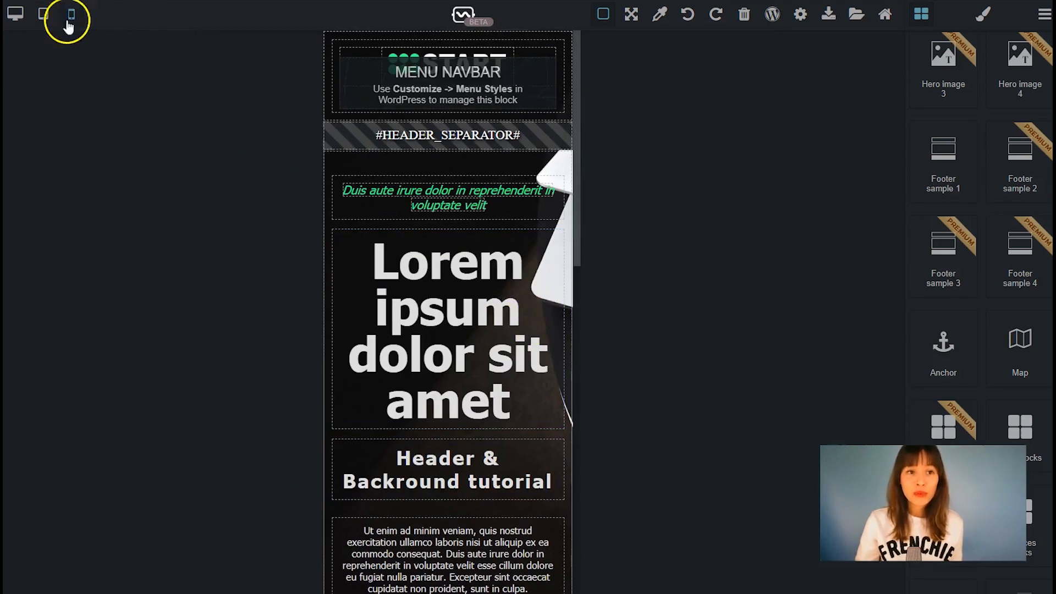
pyautogui.click(15, 12)
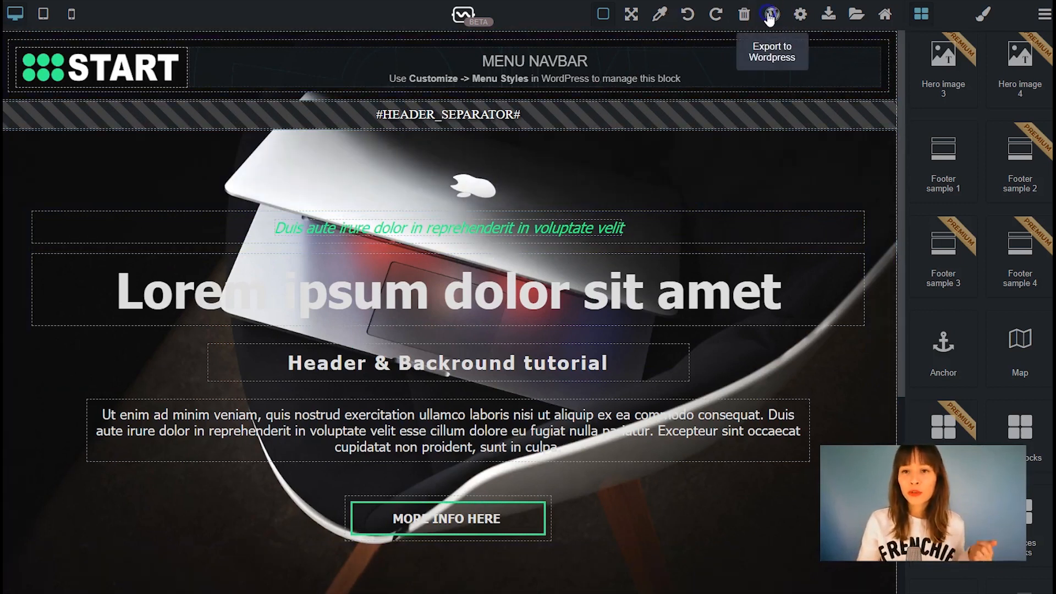
# - Export the design as a WordPress theme from the Code dialog
pyautogui.click(770, 13)
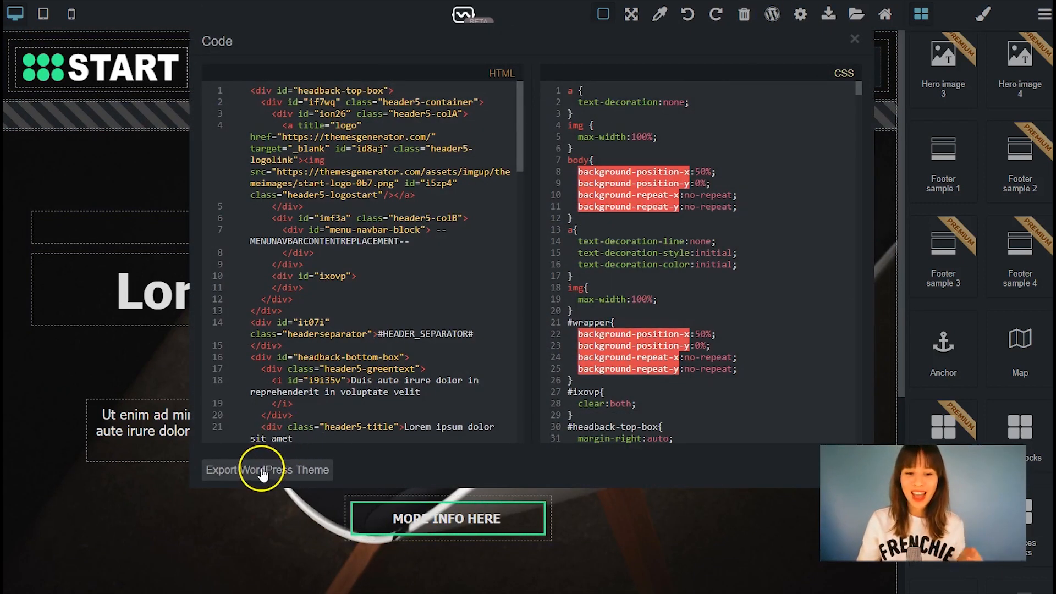
pyautogui.click(267, 470)
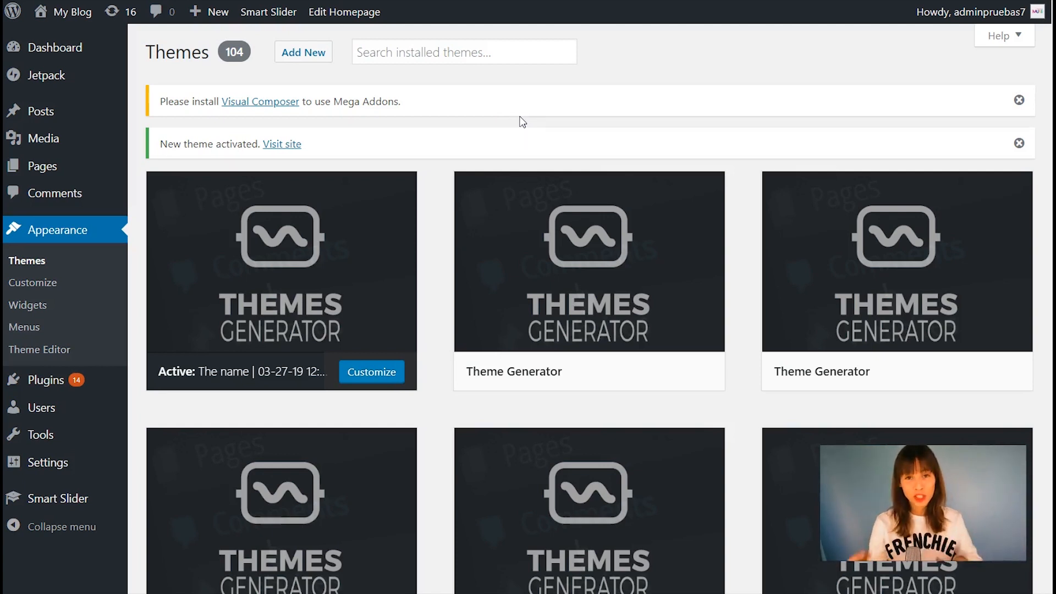
pyautogui.moveTo(33, 270)
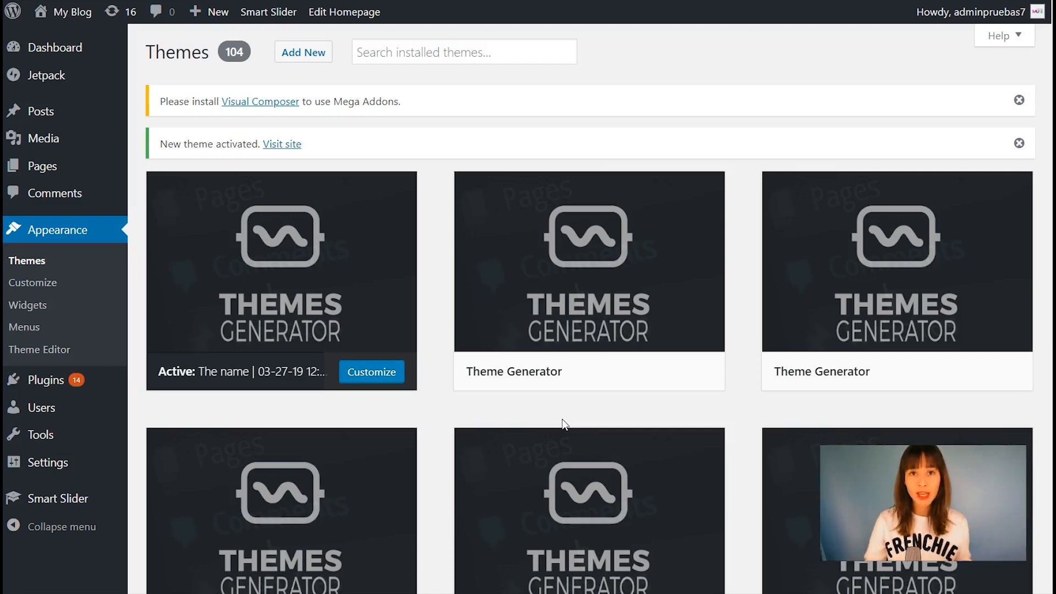
pyautogui.moveTo(292, 148)
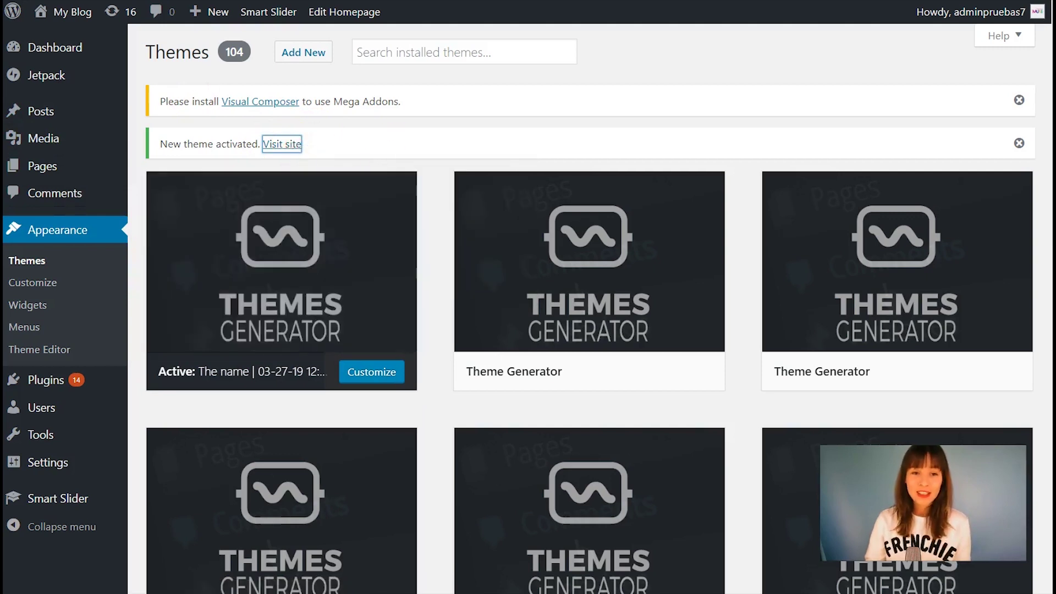
# - Visit the live site from the 'New theme activated' notice and review the hero header
pyautogui.click(282, 144)
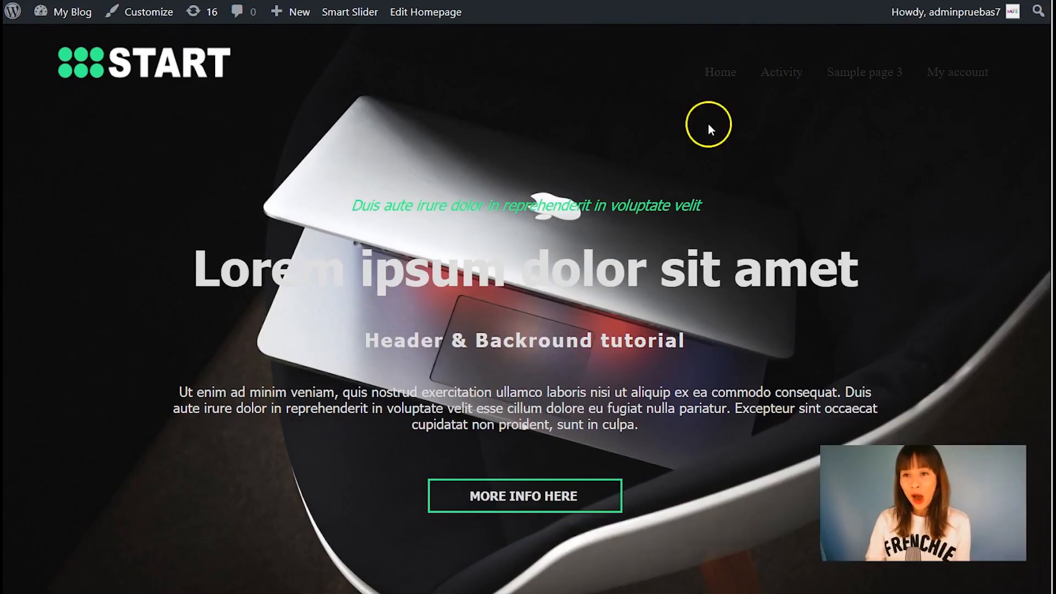
pyautogui.moveTo(545, 92)
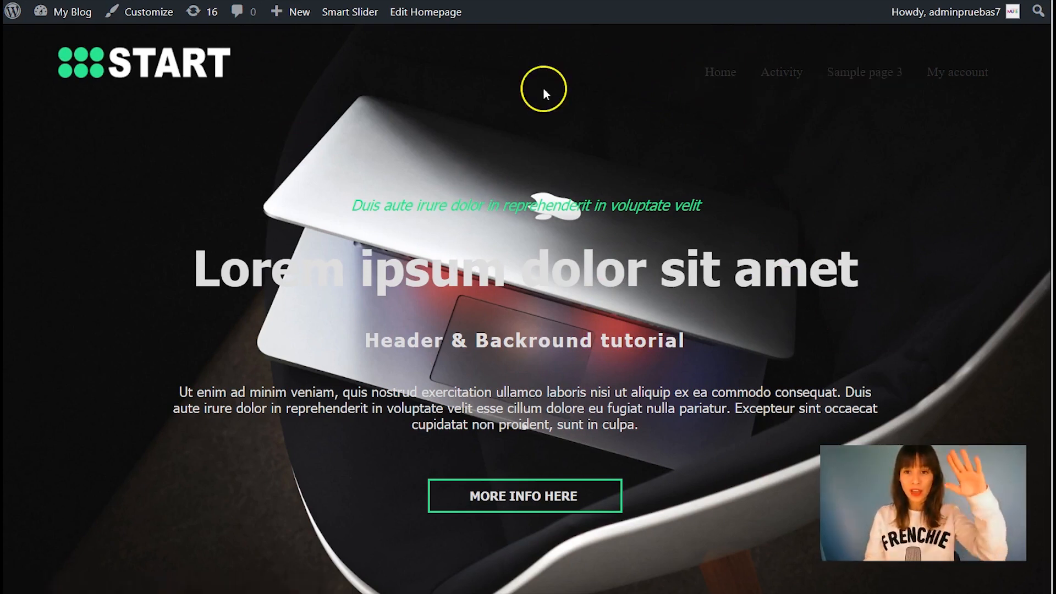
pyautogui.moveTo(841, 77)
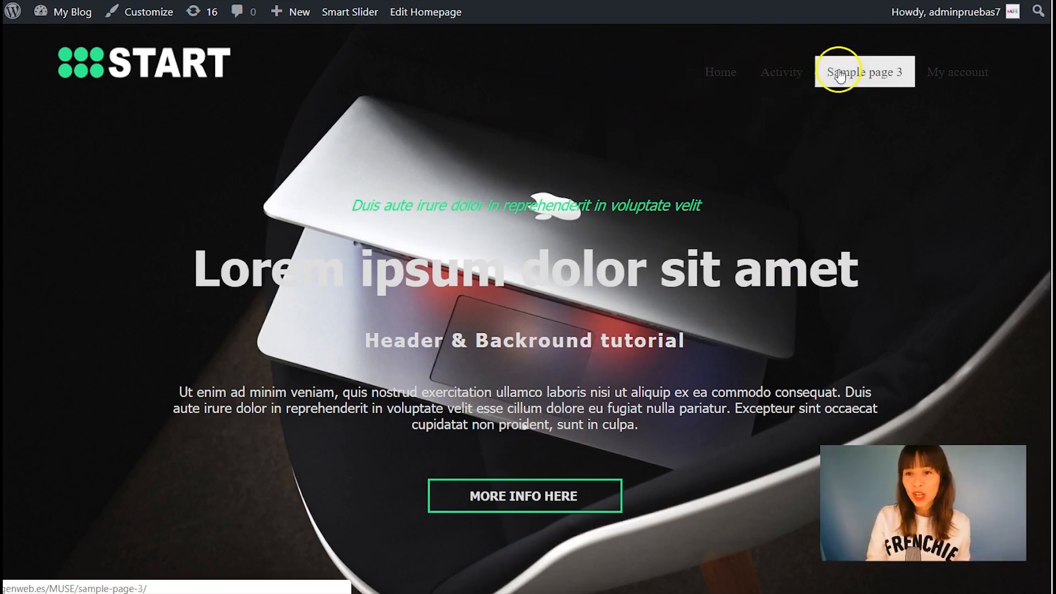
pyautogui.moveTo(656, 169)
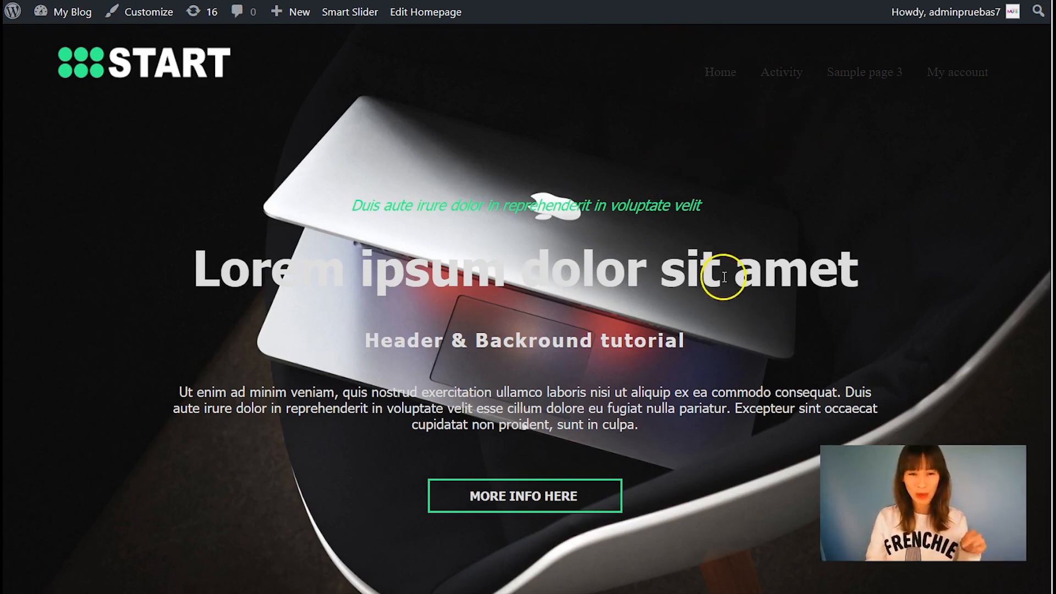
pyautogui.moveTo(761, 285)
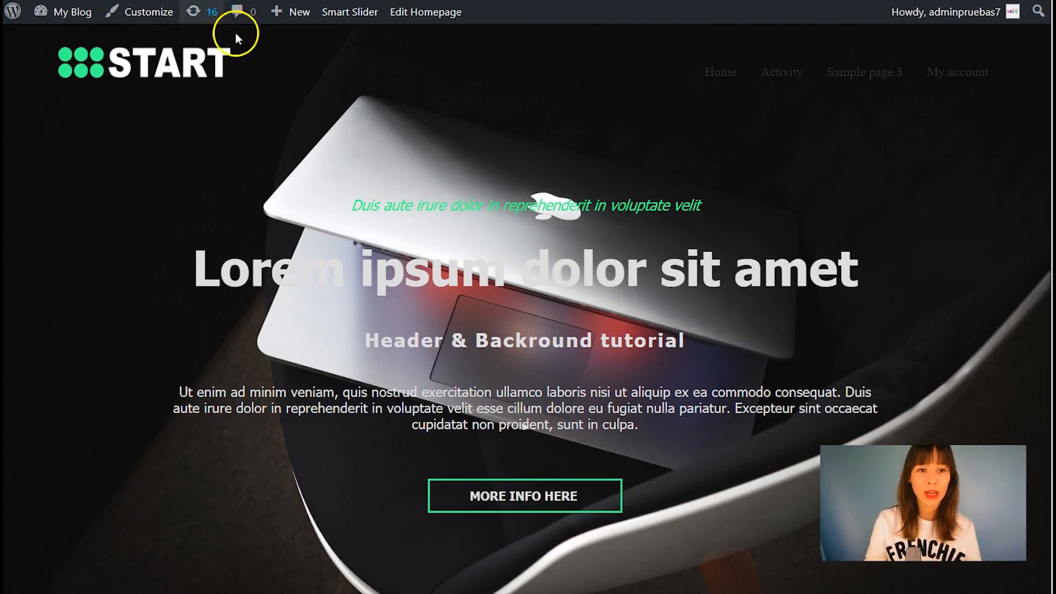
pyautogui.click(145, 13)
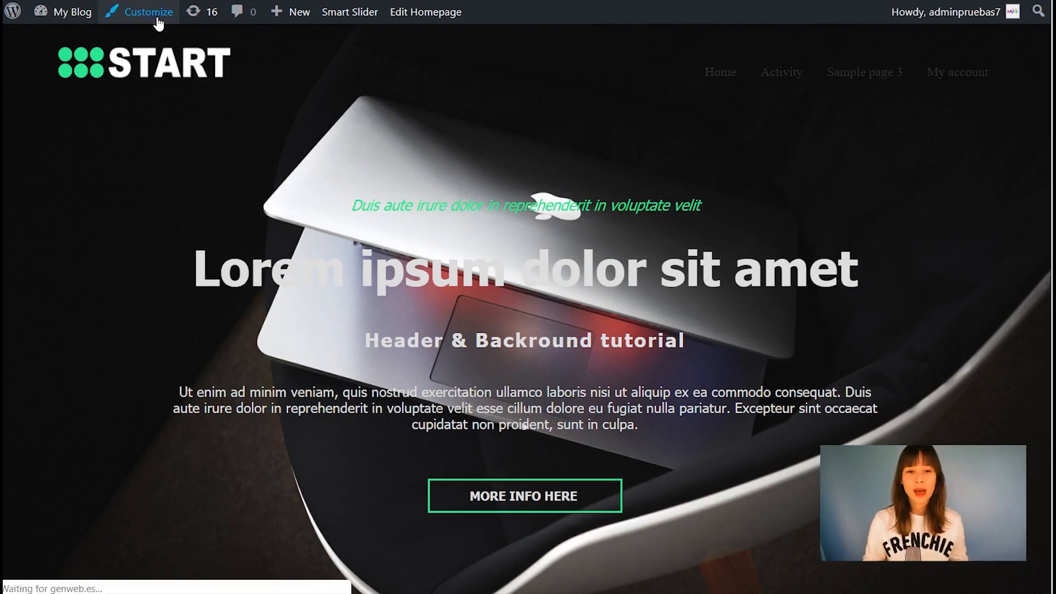
# - Enter the Customizer from the admin bar and go to its Backgrounds section
pyautogui.click(147, 11)
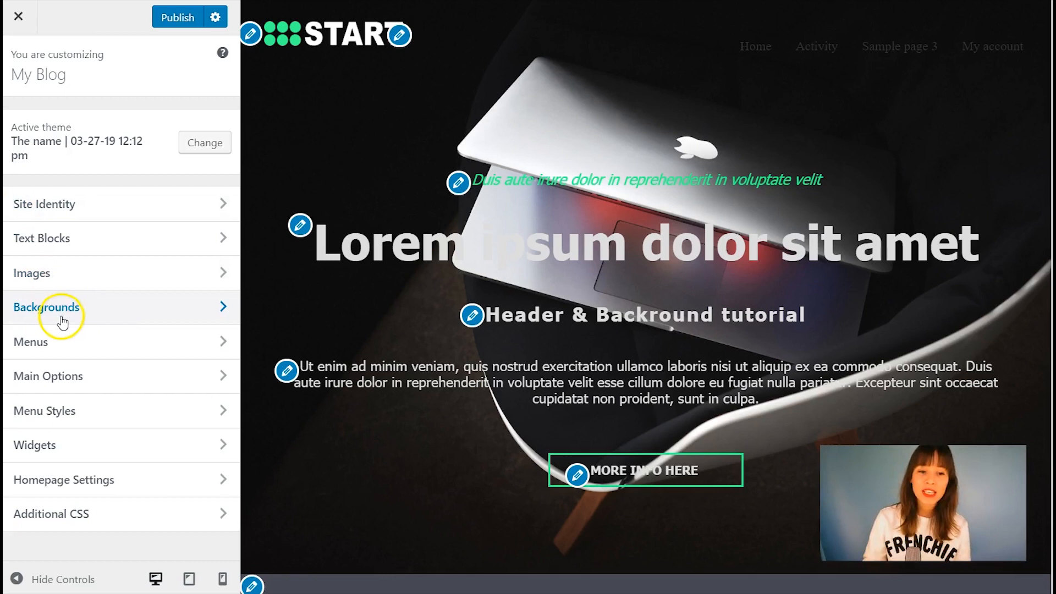
pyautogui.click(46, 307)
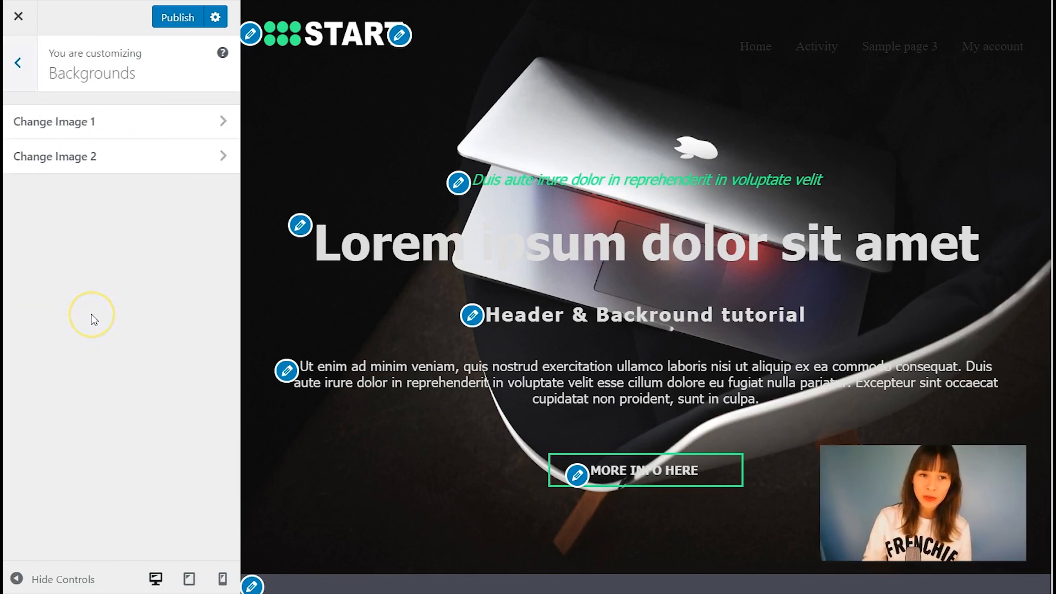
pyautogui.moveTo(88, 320)
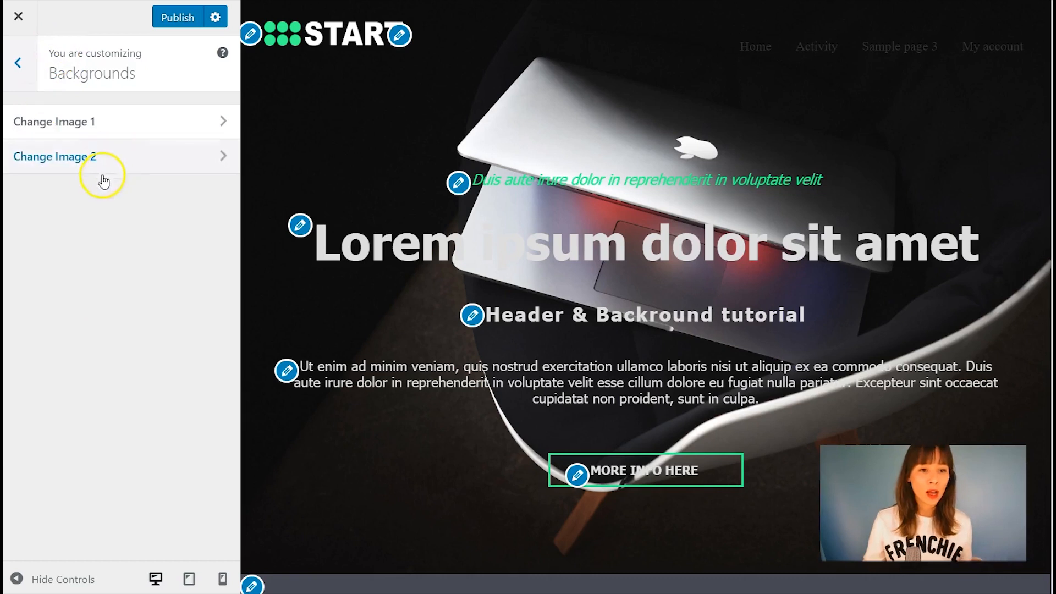
# - Replace Image 2 with background-image-tutorial.jpg, the man-at-desk photo
pyautogui.click(53, 156)
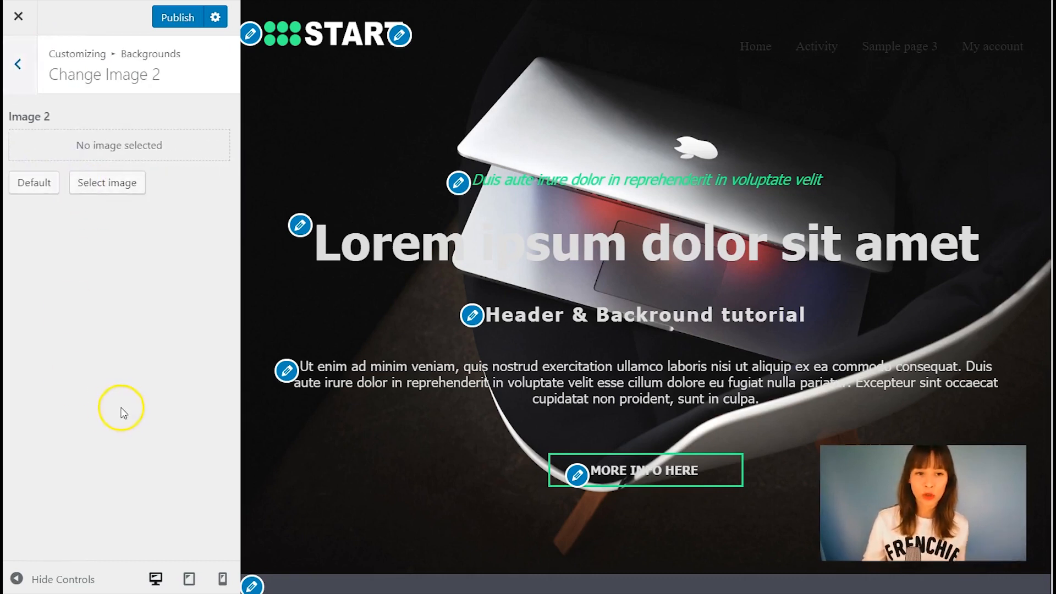
pyautogui.moveTo(113, 198)
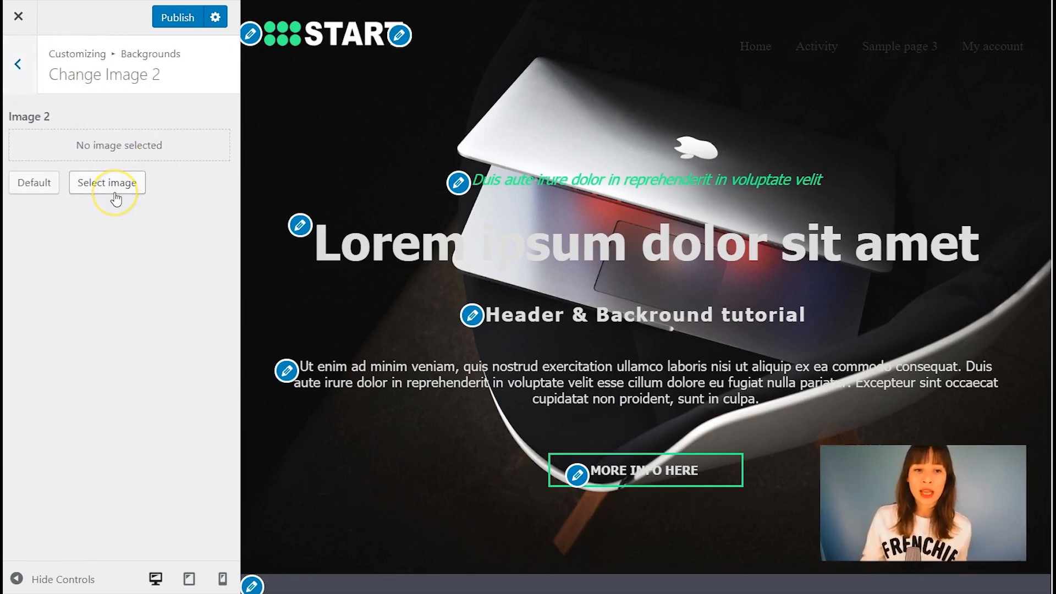
pyautogui.click(106, 183)
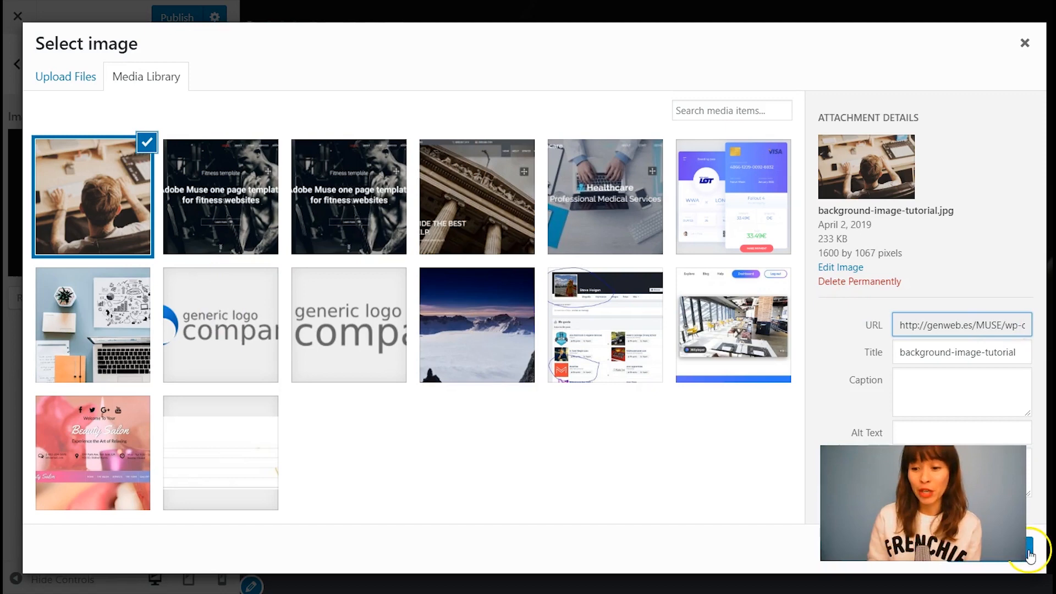
pyautogui.click(1031, 549)
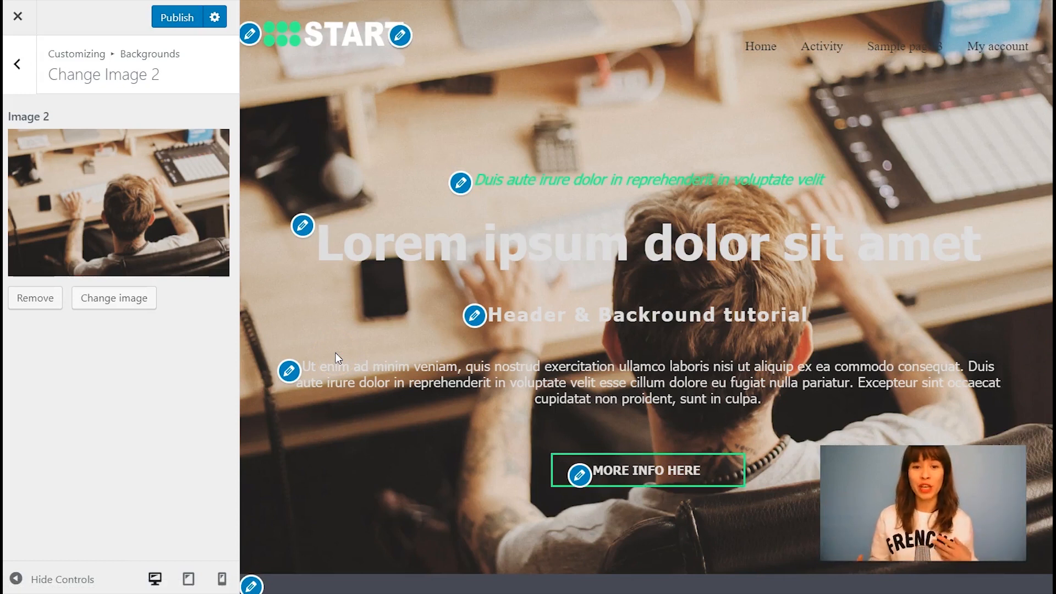
pyautogui.moveTo(360, 336)
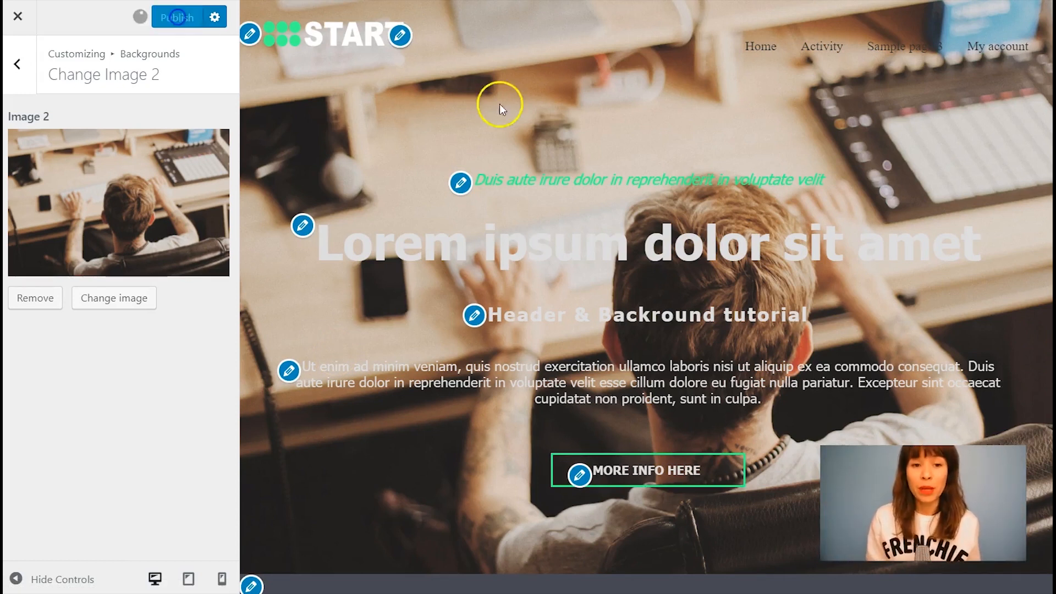
# - Publish the background change and return to the live homepage
pyautogui.click(177, 17)
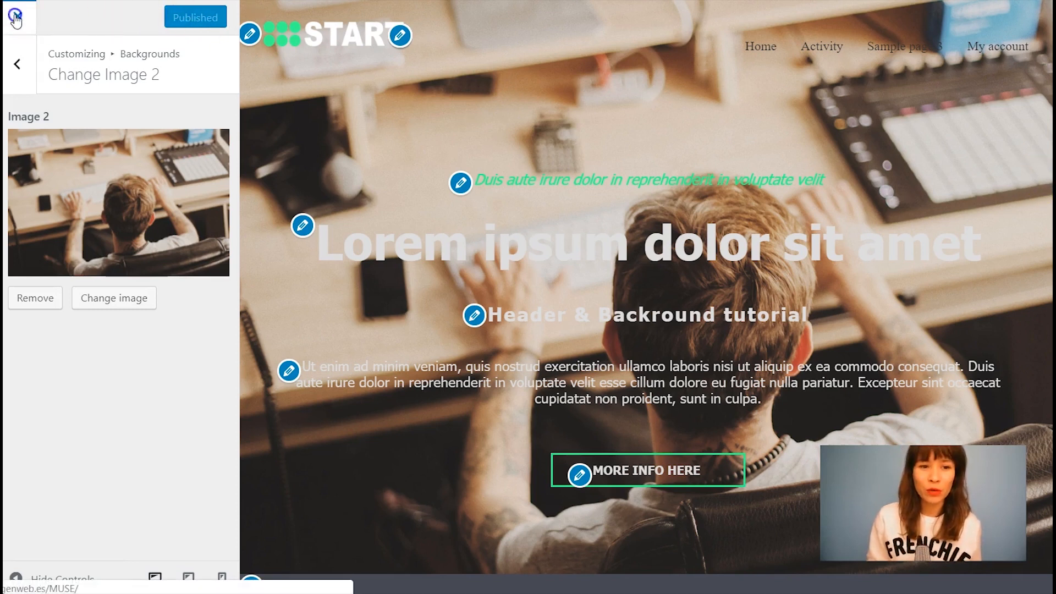
pyautogui.click(13, 13)
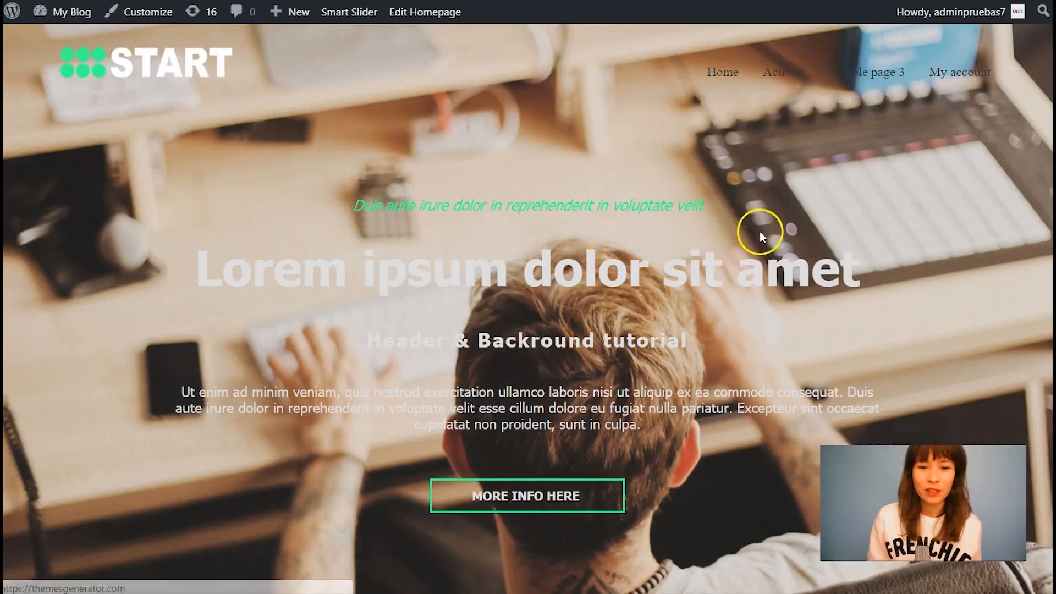